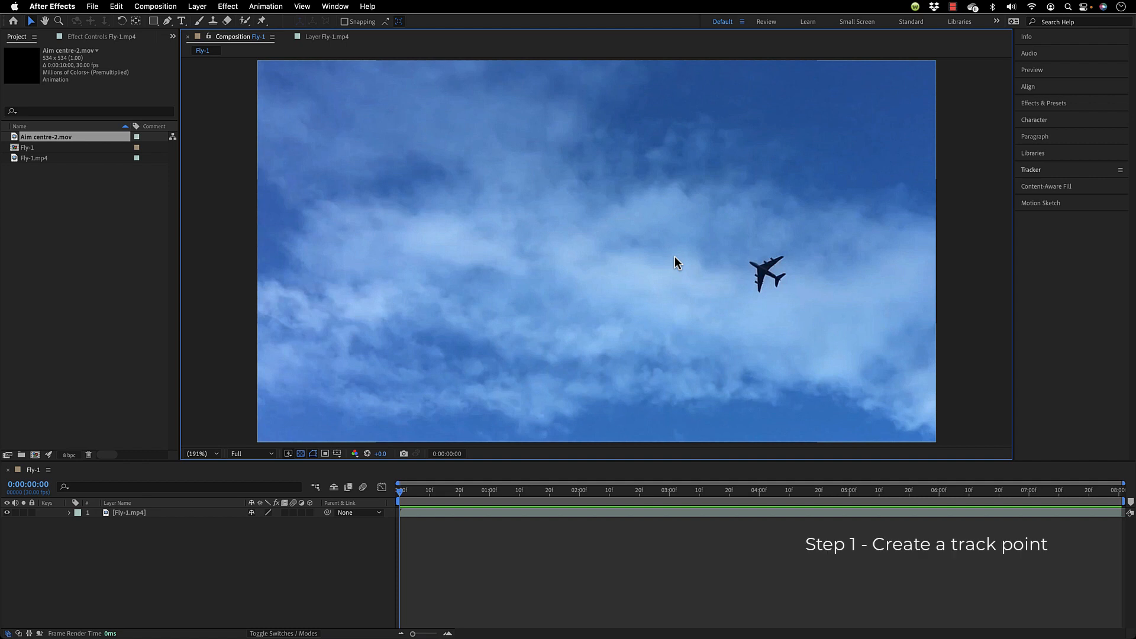
{"action": "mouse_move", "coordinate": [628, 288]}
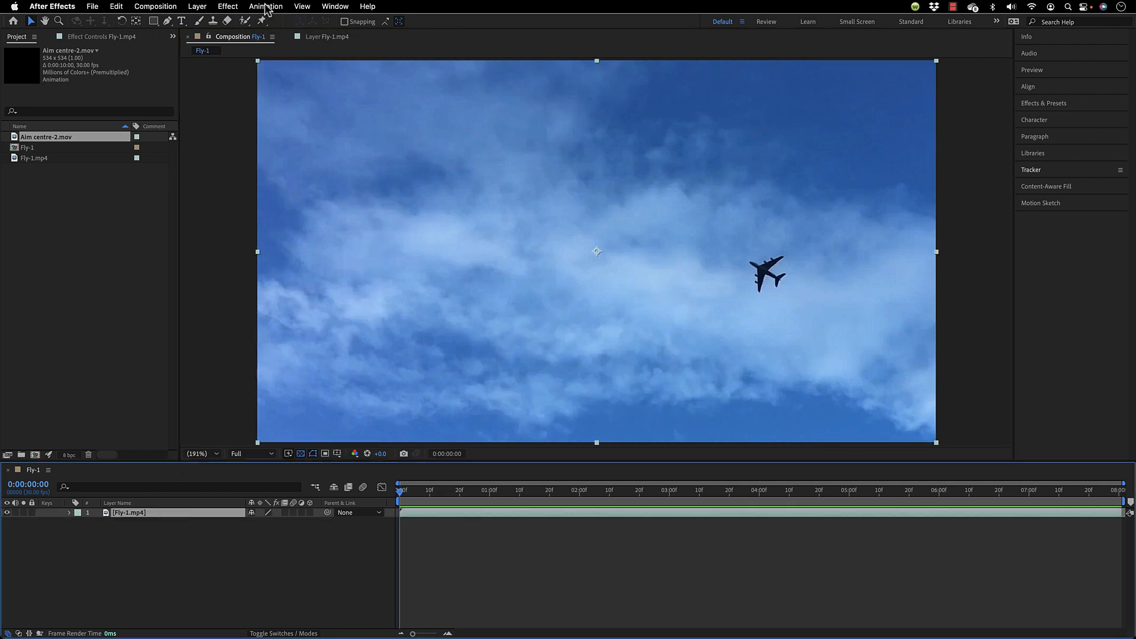
Start Track Motion on the Fly-1.mp4 layer from the Animation menu.
{"action": "left_click", "coordinate": [265, 6]}
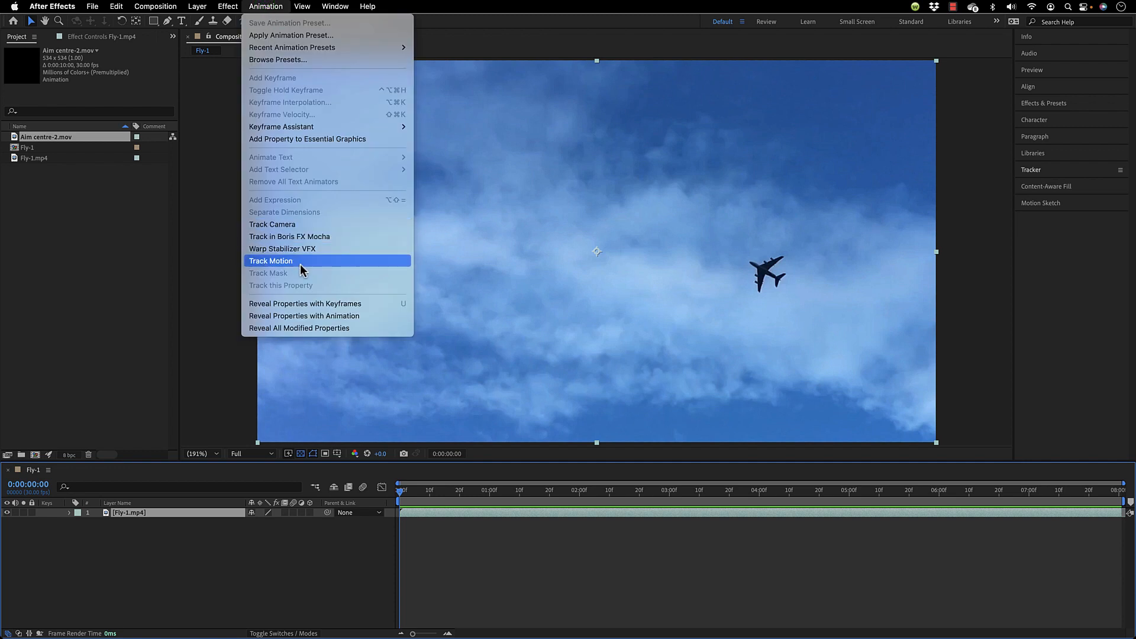
{"action": "left_click", "coordinate": [270, 261]}
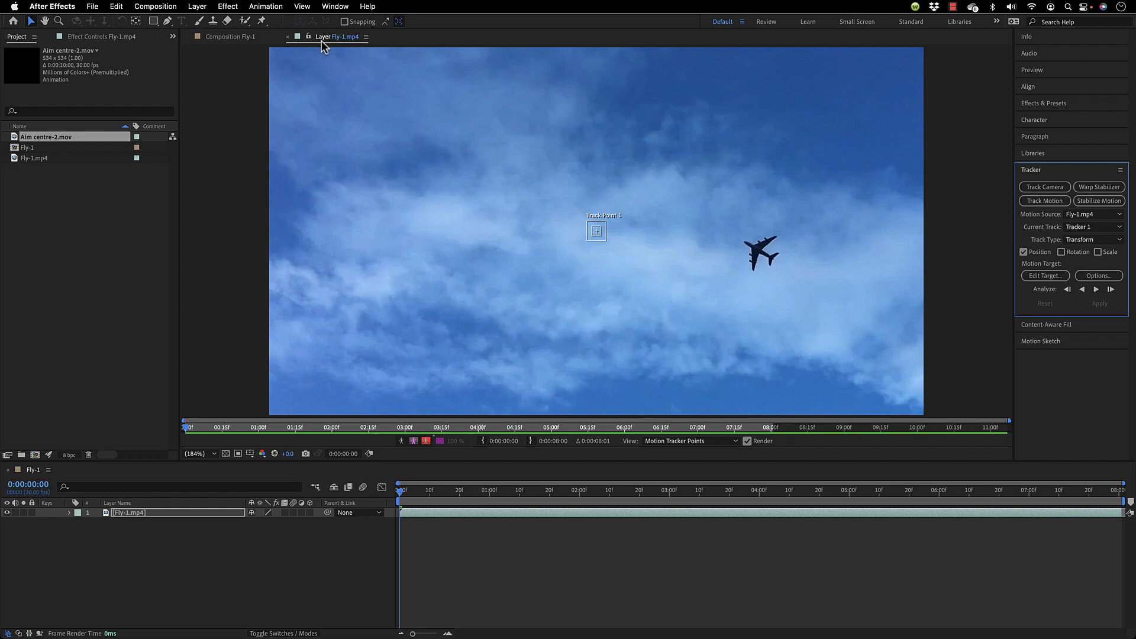
{"action": "mouse_move", "coordinate": [612, 253]}
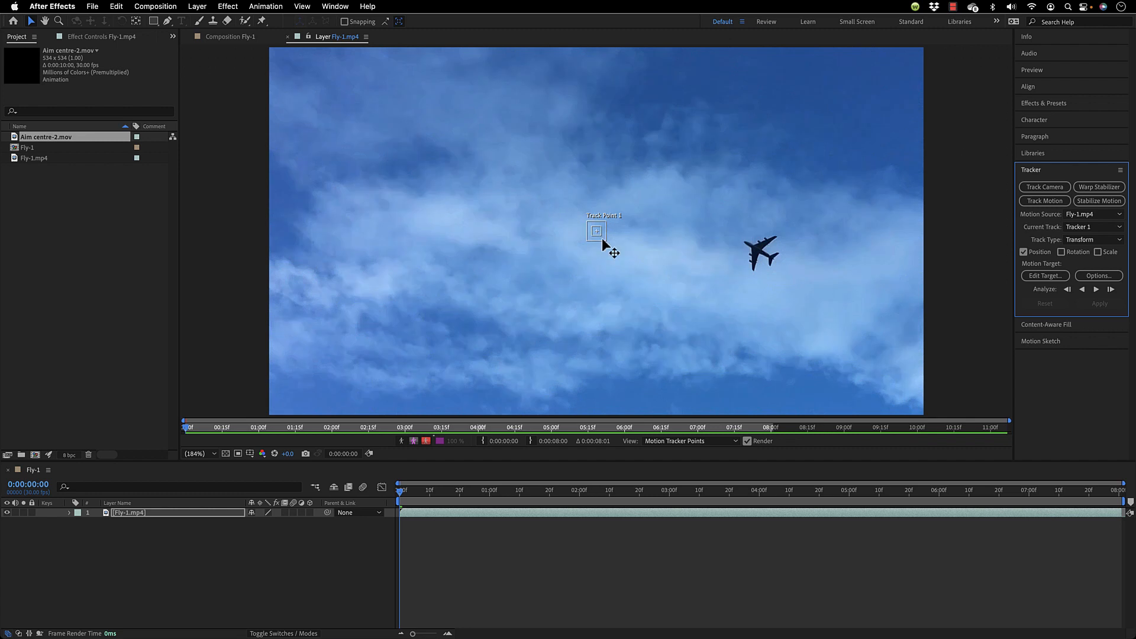
Drag Track Point 1 onto the airplane and start Analyze Forward.
{"action": "left_click_drag", "start_coordinate": [597, 230], "coordinate": [730, 235]}
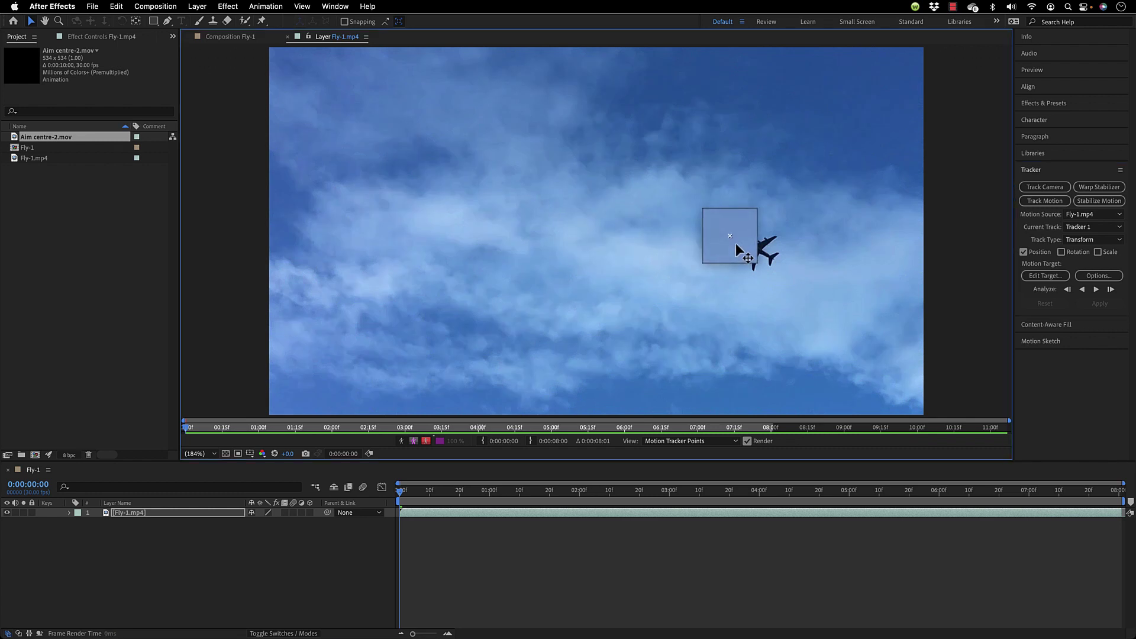
{"action": "left_click_drag", "start_coordinate": [730, 236], "coordinate": [757, 250]}
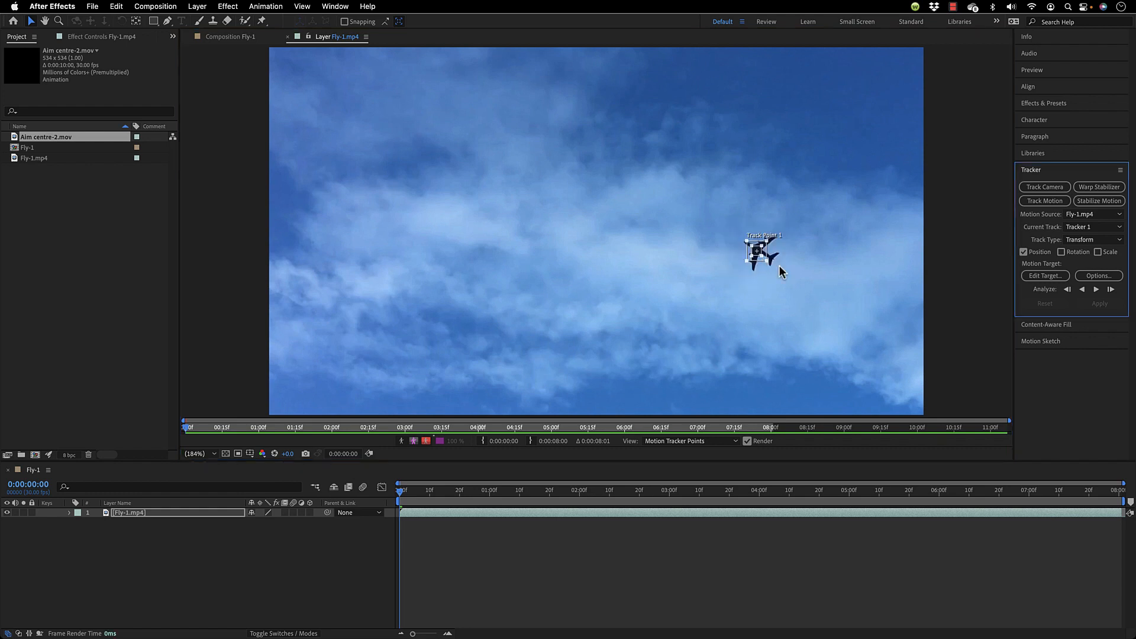
{"action": "mouse_move", "coordinate": [803, 283]}
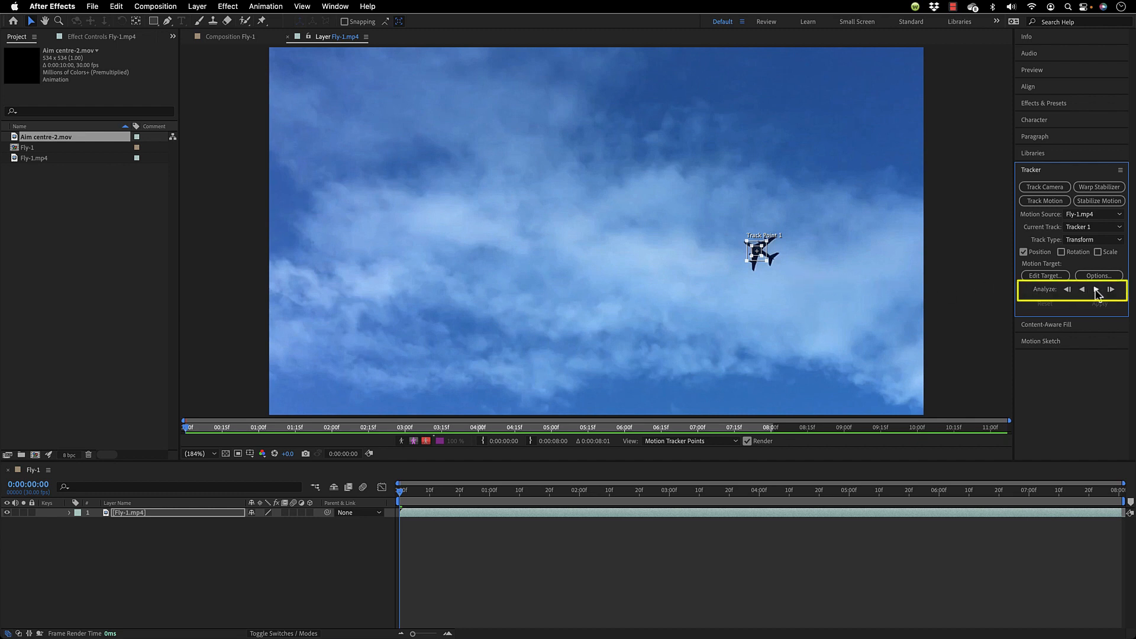
{"action": "left_click", "coordinate": [1111, 289]}
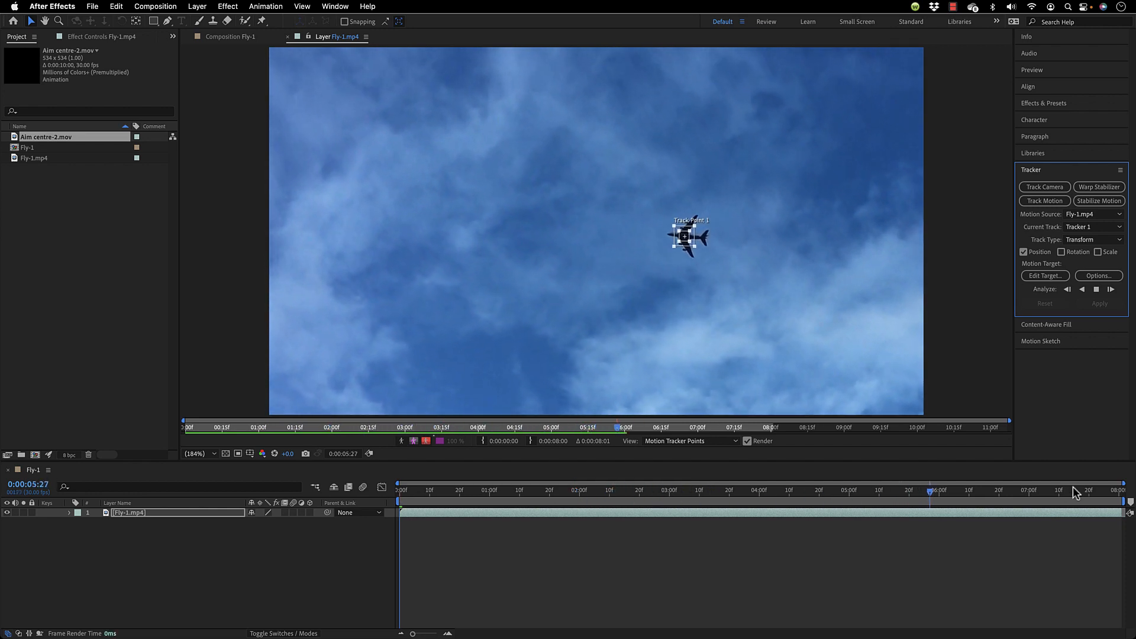
Let the forward analysis run to the last frame, completing the airplane's path.
{"action": "left_click", "coordinate": [1111, 290]}
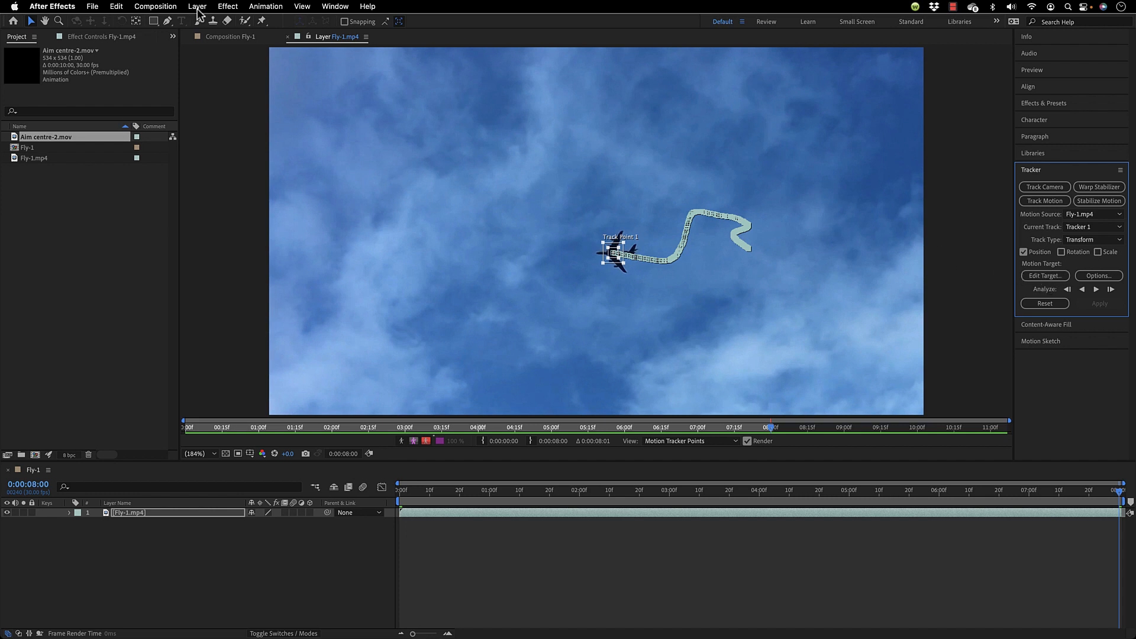
Create Null 1, set it as the Tracker target, and apply motion in X and Y.
{"action": "left_click", "coordinate": [197, 6]}
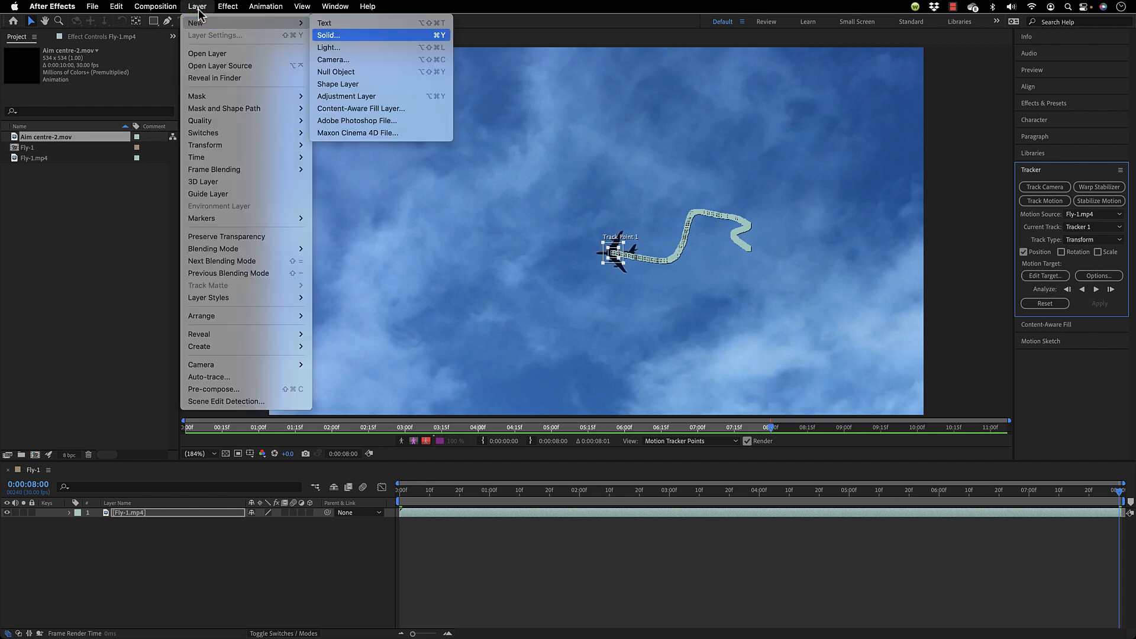
{"action": "left_click", "coordinate": [336, 72]}
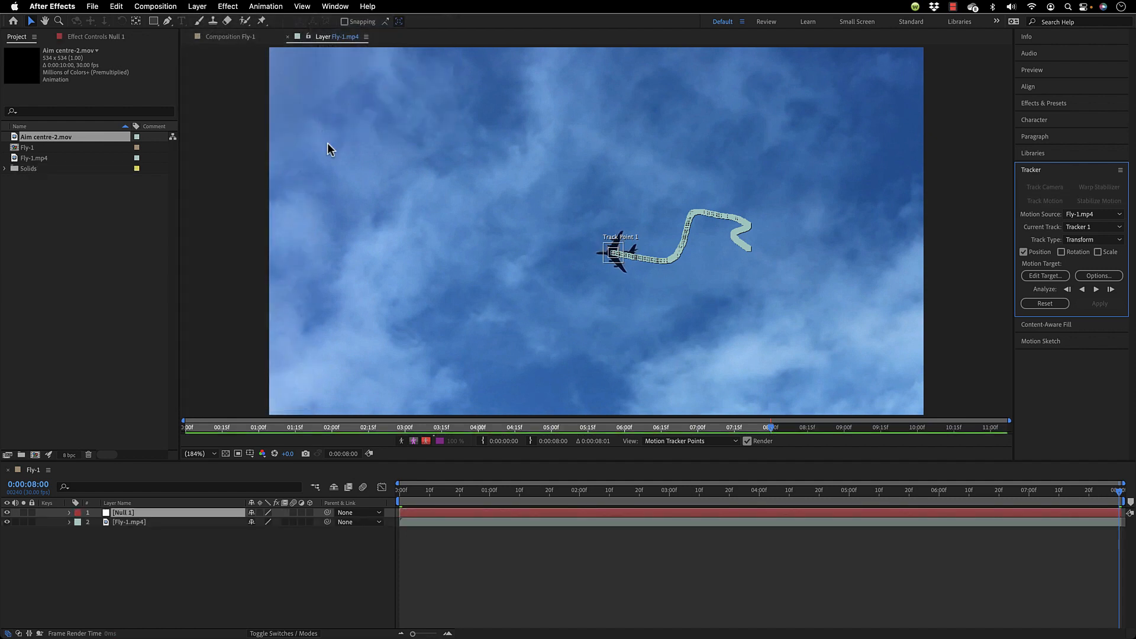
{"action": "left_click", "coordinate": [1044, 276]}
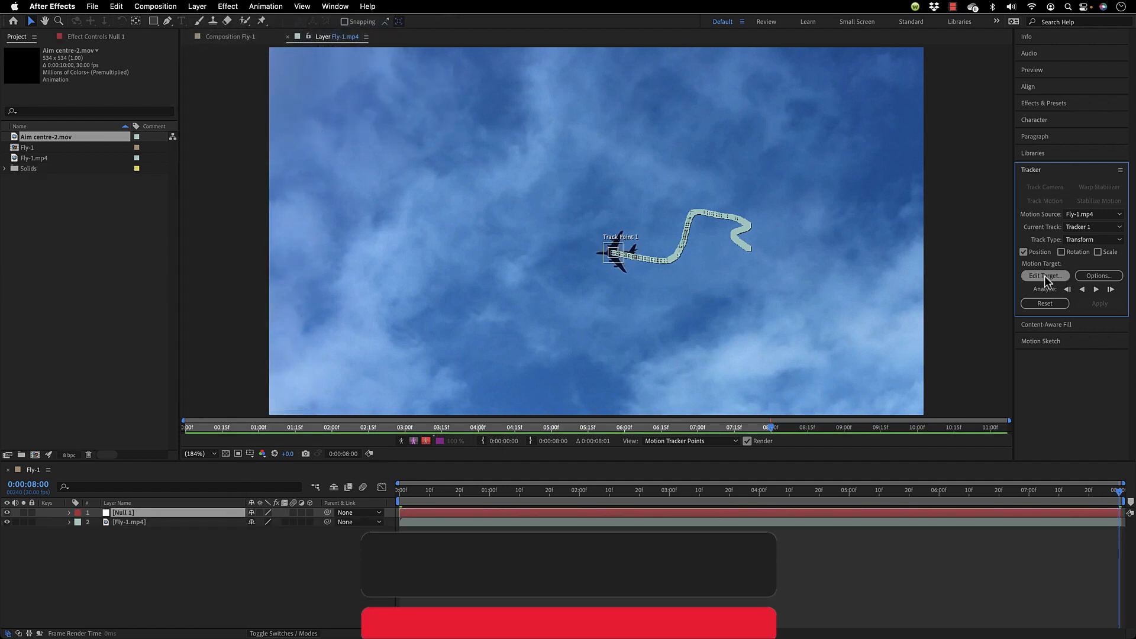
{"action": "left_click", "coordinate": [1044, 276]}
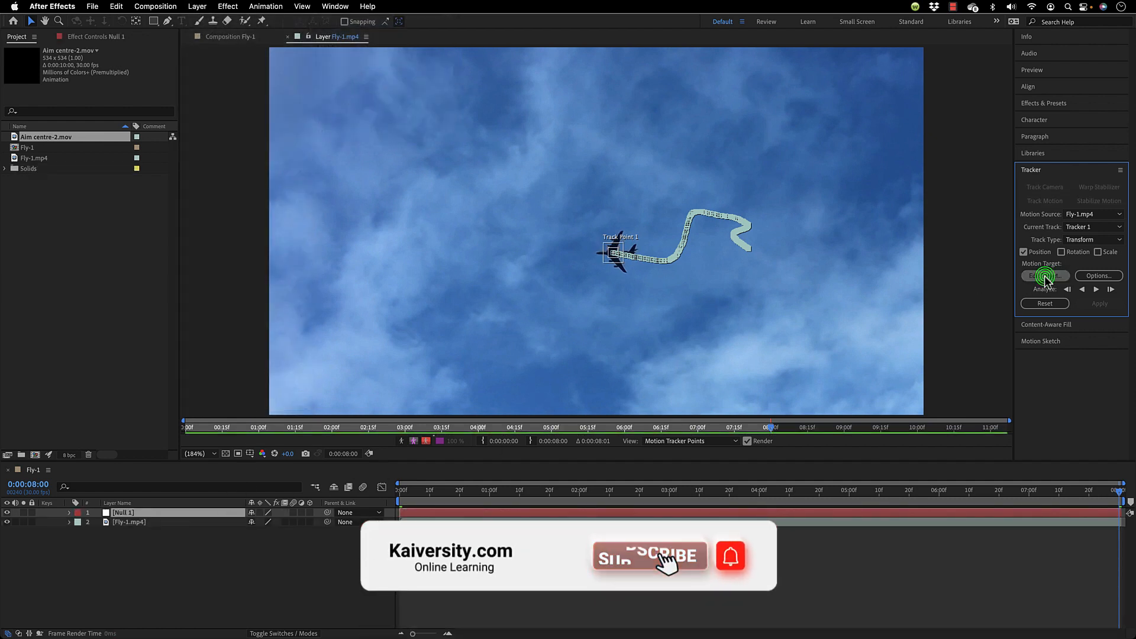
{"action": "left_click", "coordinate": [1045, 276]}
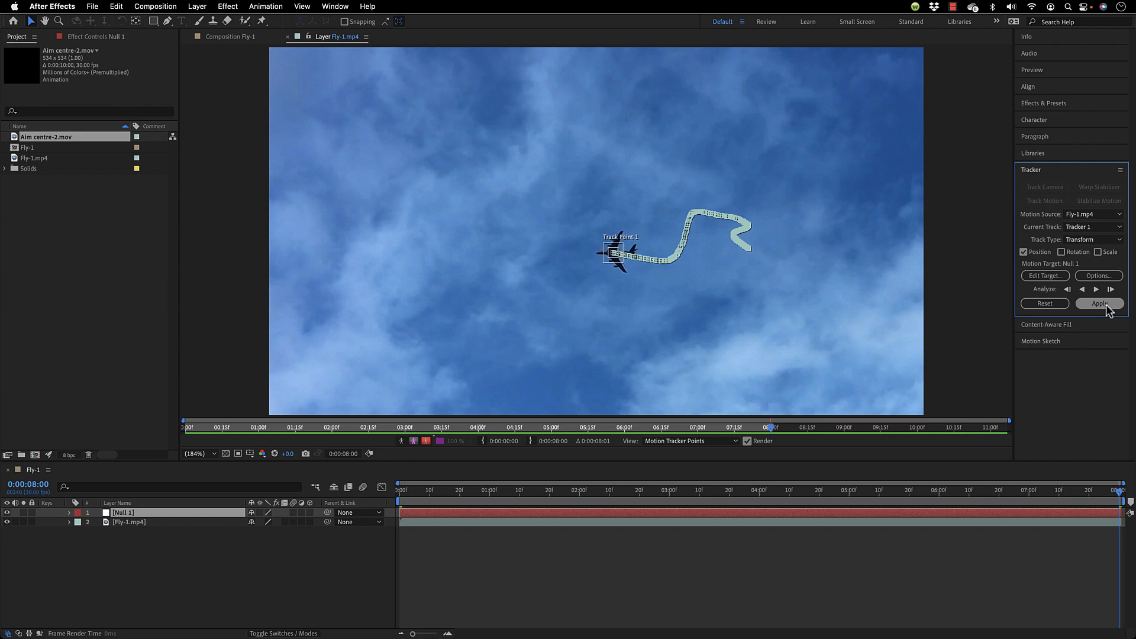
{"action": "left_click", "coordinate": [1099, 303]}
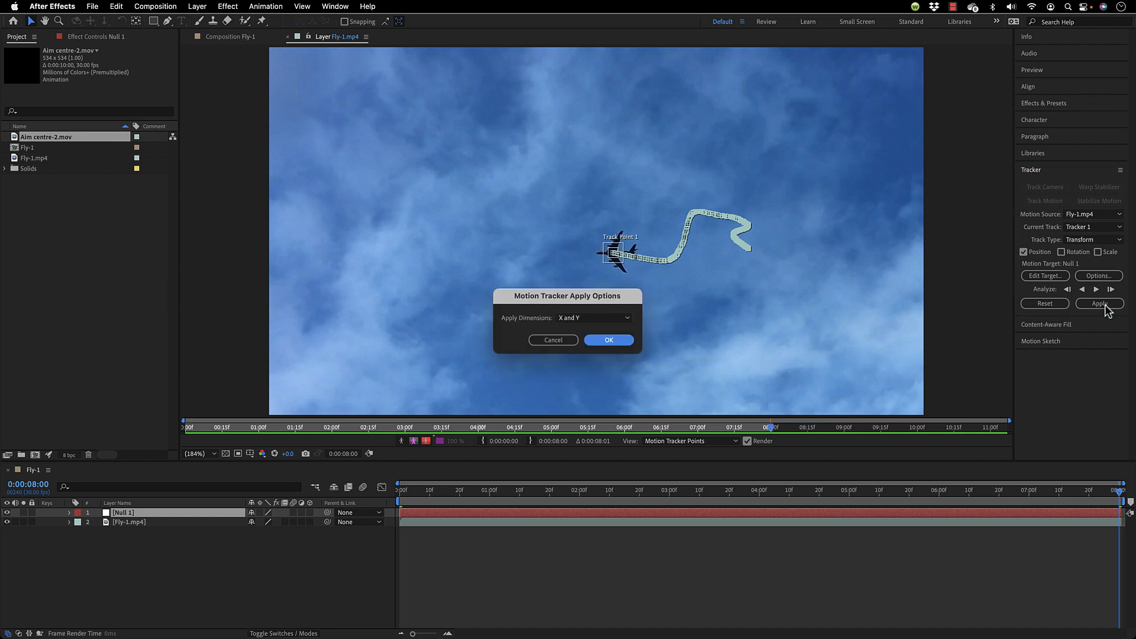
{"action": "left_click", "coordinate": [609, 340]}
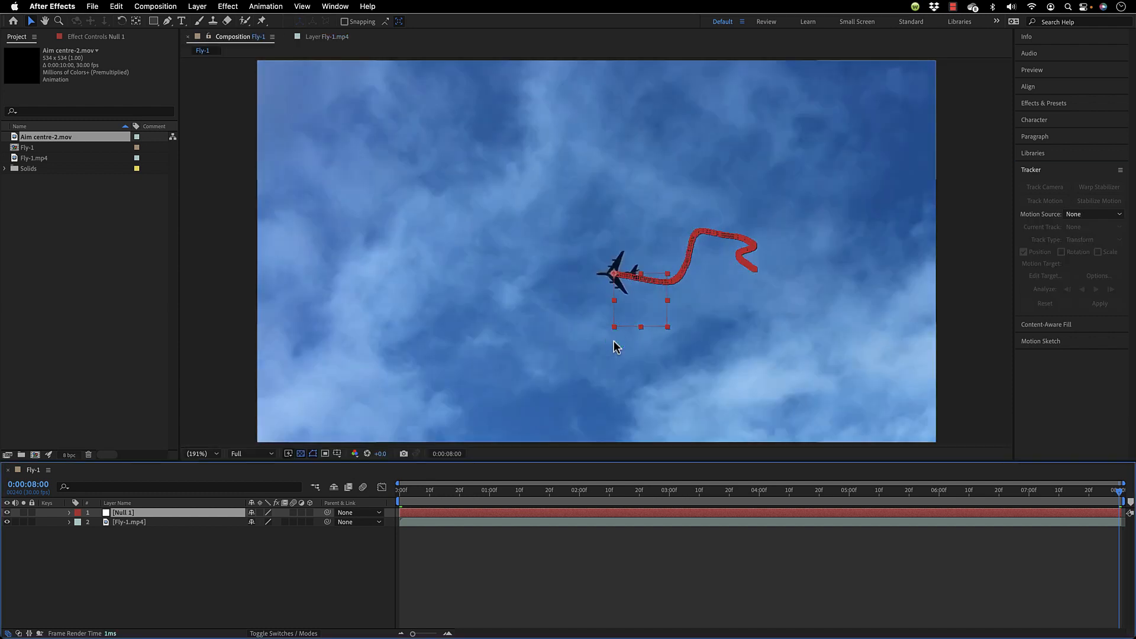
{"action": "mouse_move", "coordinate": [693, 423]}
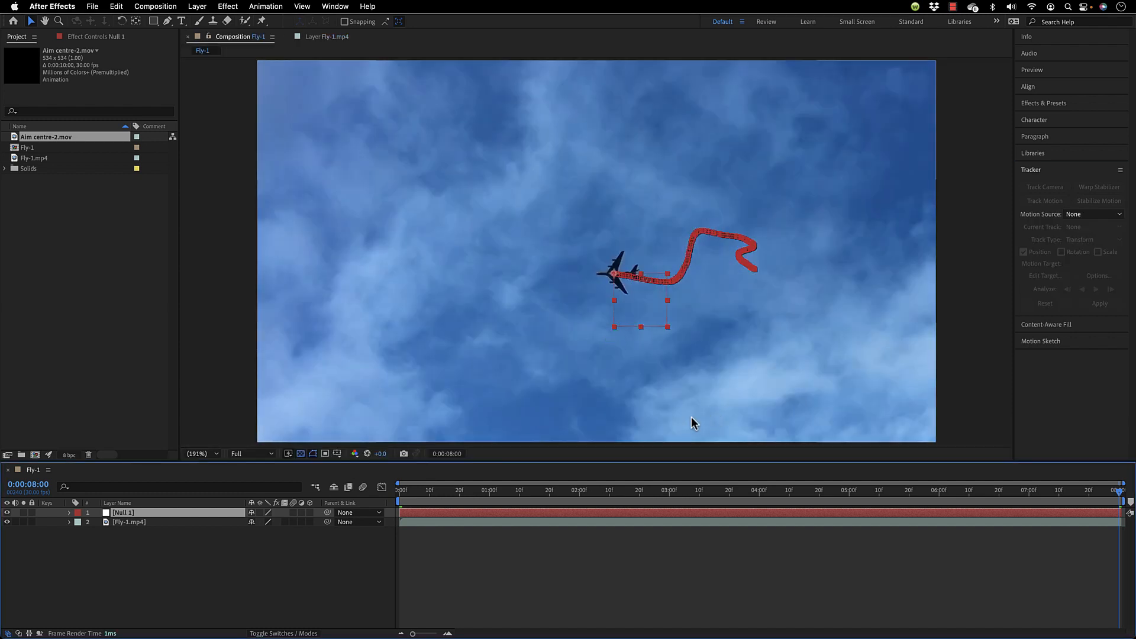
{"action": "left_click", "coordinate": [474, 490]}
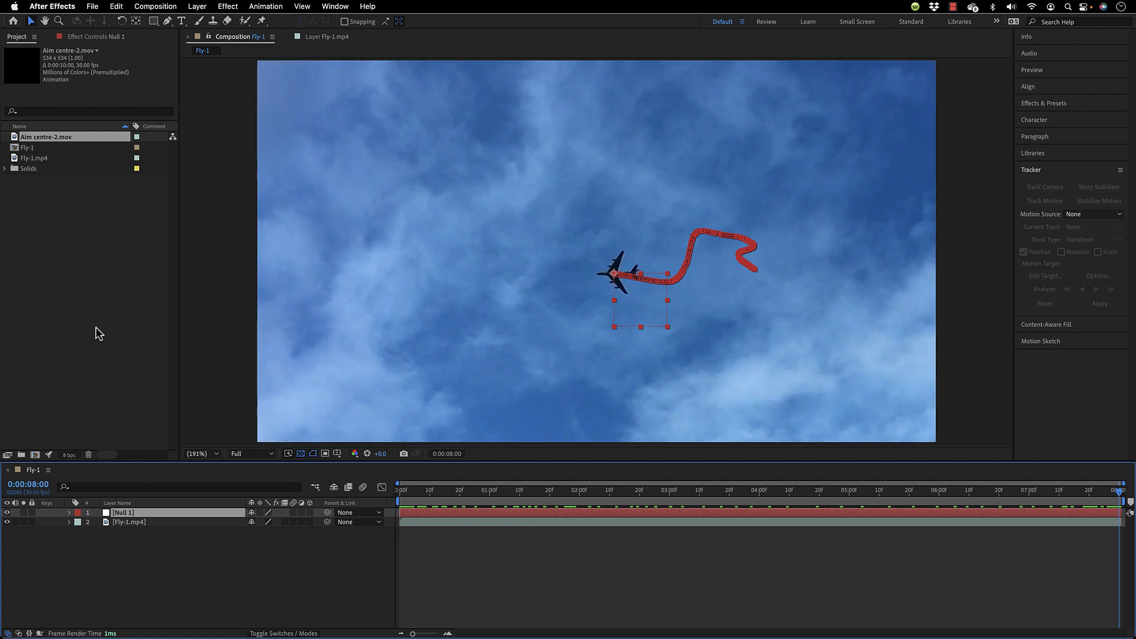
Add Aim centre-2.mov, show the Parent & Link column, and parent it to Null 1.
{"action": "left_click", "coordinate": [37, 137]}
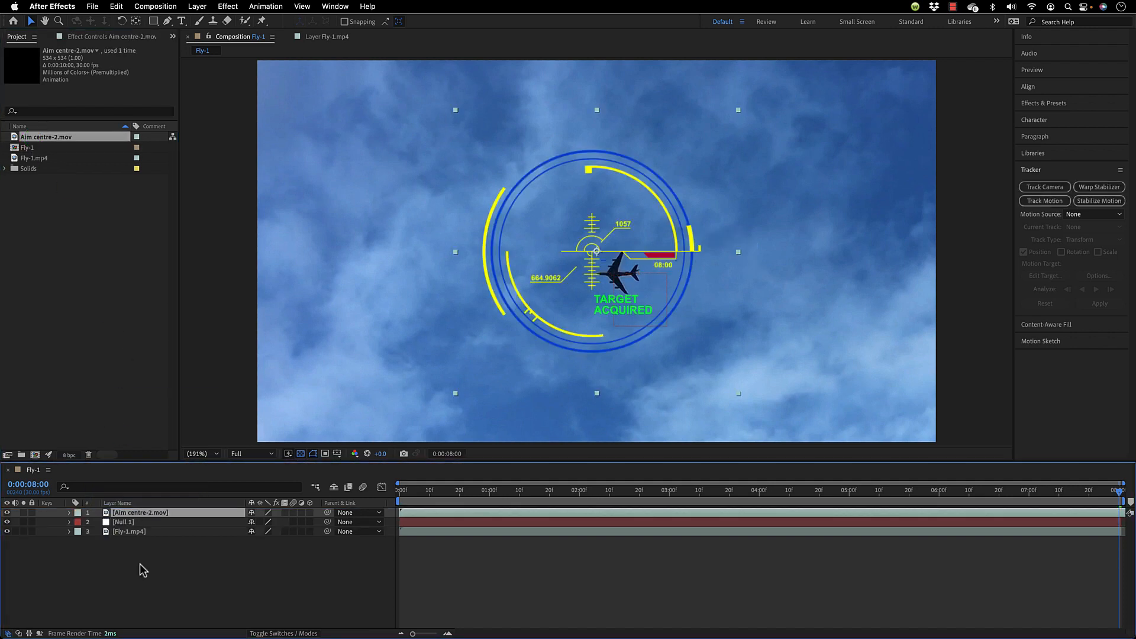
{"action": "mouse_move", "coordinate": [432, 497]}
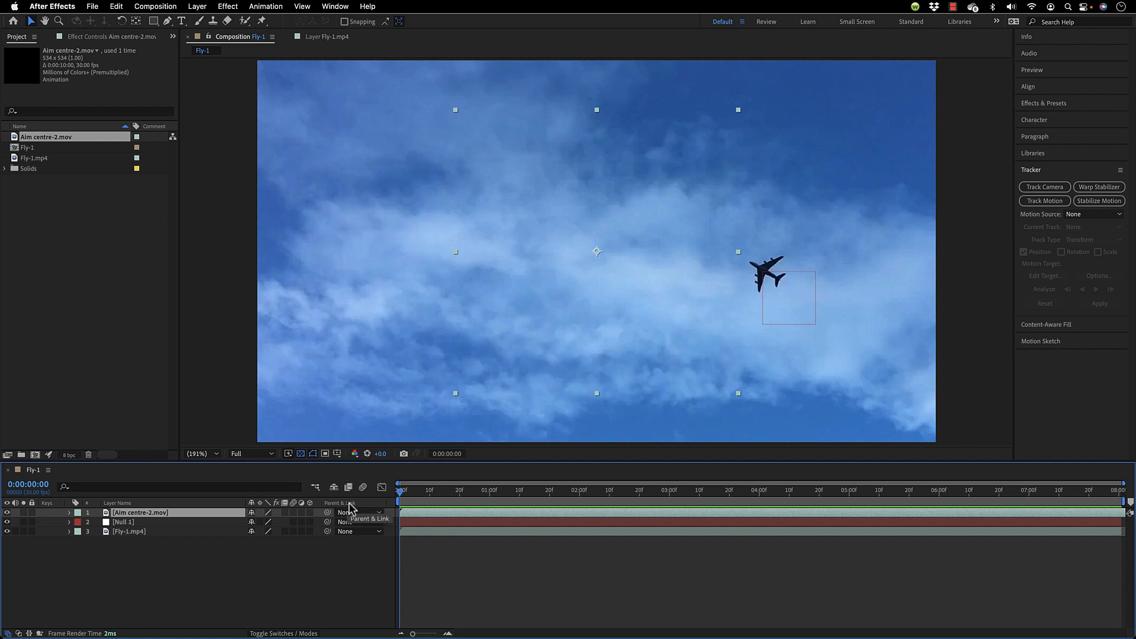
{"action": "right_click", "coordinate": [340, 503]}
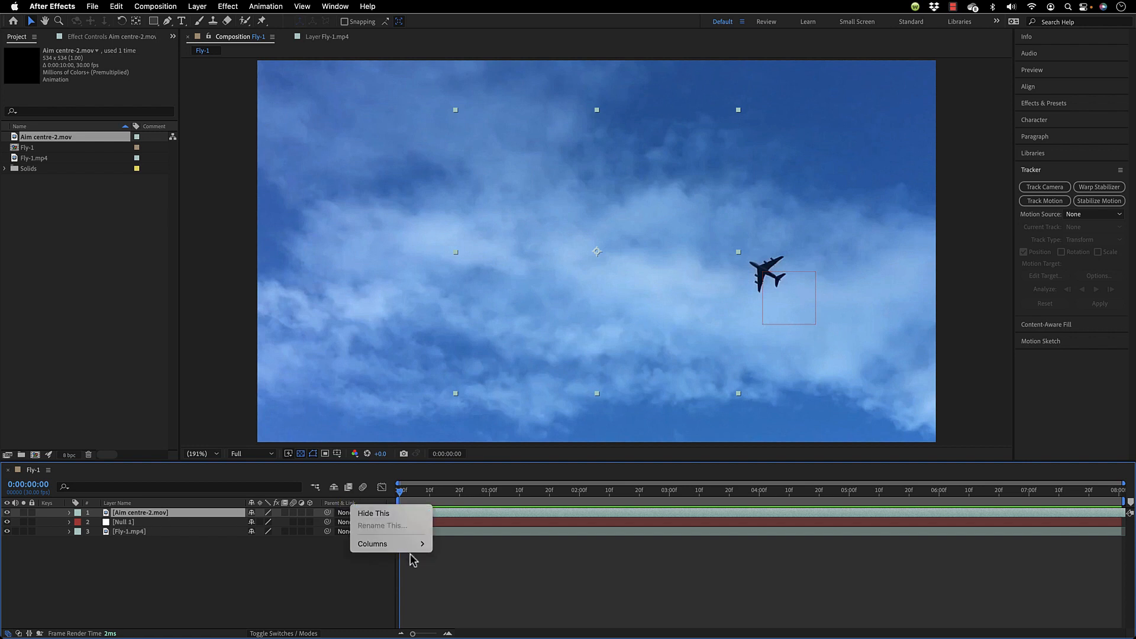
{"action": "left_click", "coordinate": [373, 544]}
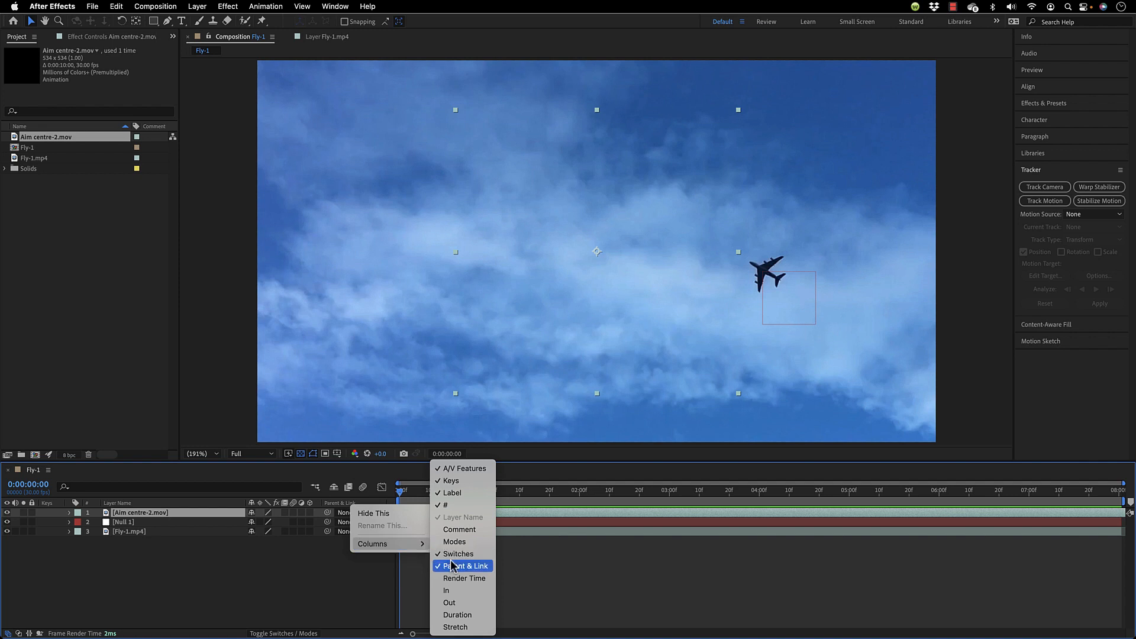
{"action": "left_click", "coordinate": [463, 565]}
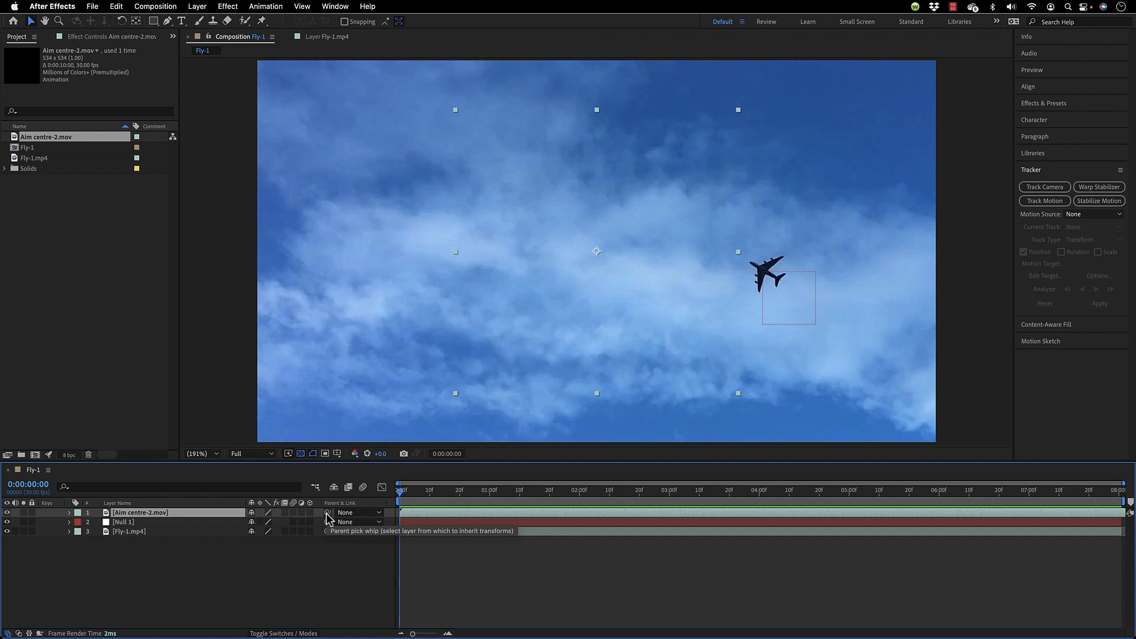
{"action": "left_click_drag", "start_coordinate": [326, 522], "coordinate": [206, 522]}
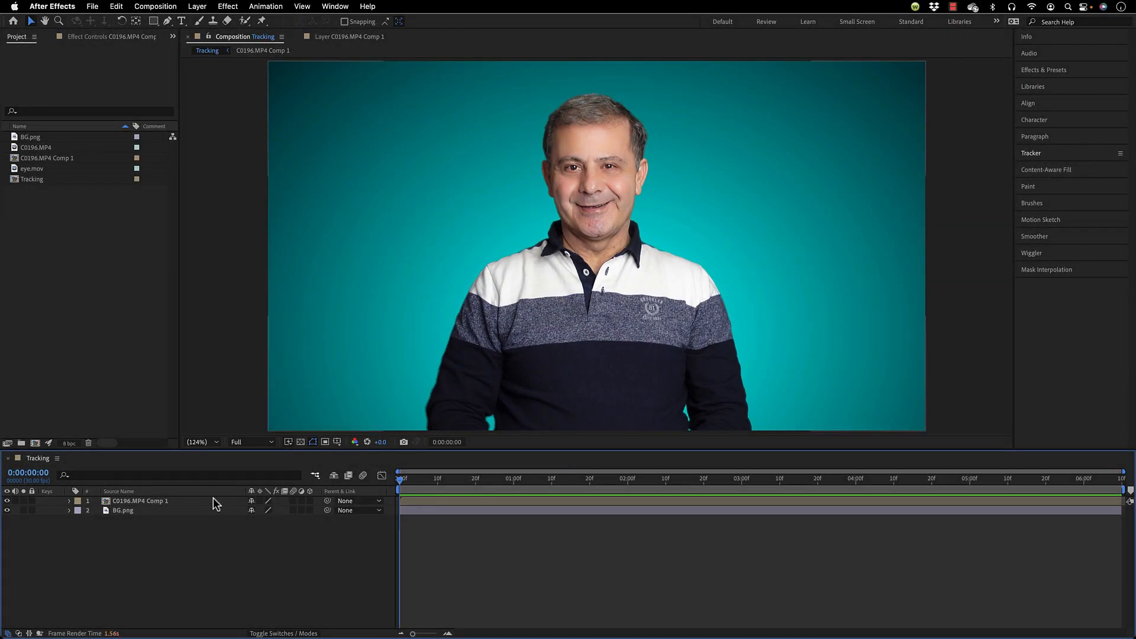
Select C0196.MP4 Comp 1 in the Tracking comp and start Track Motion.
{"action": "left_click", "coordinate": [140, 501]}
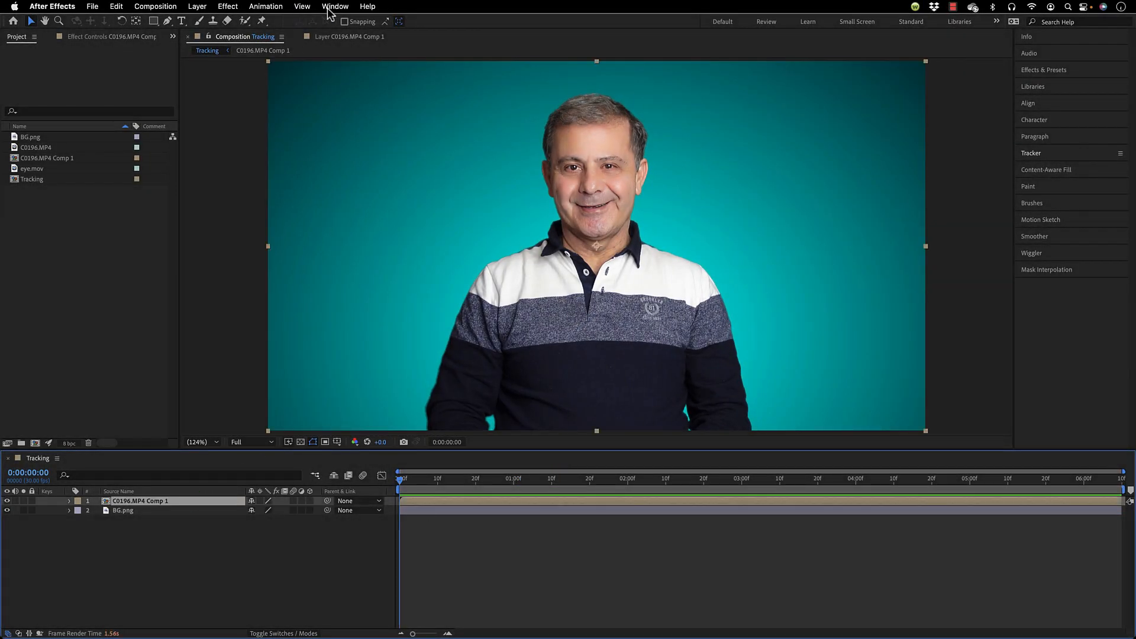
{"action": "left_click", "coordinate": [265, 7]}
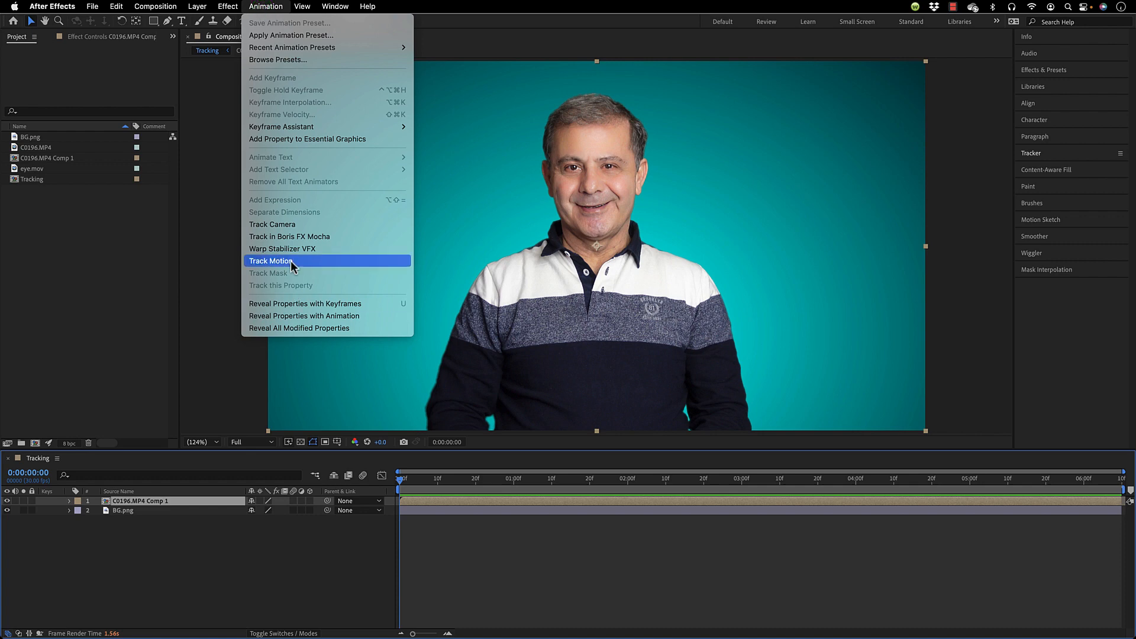
{"action": "left_click", "coordinate": [271, 261]}
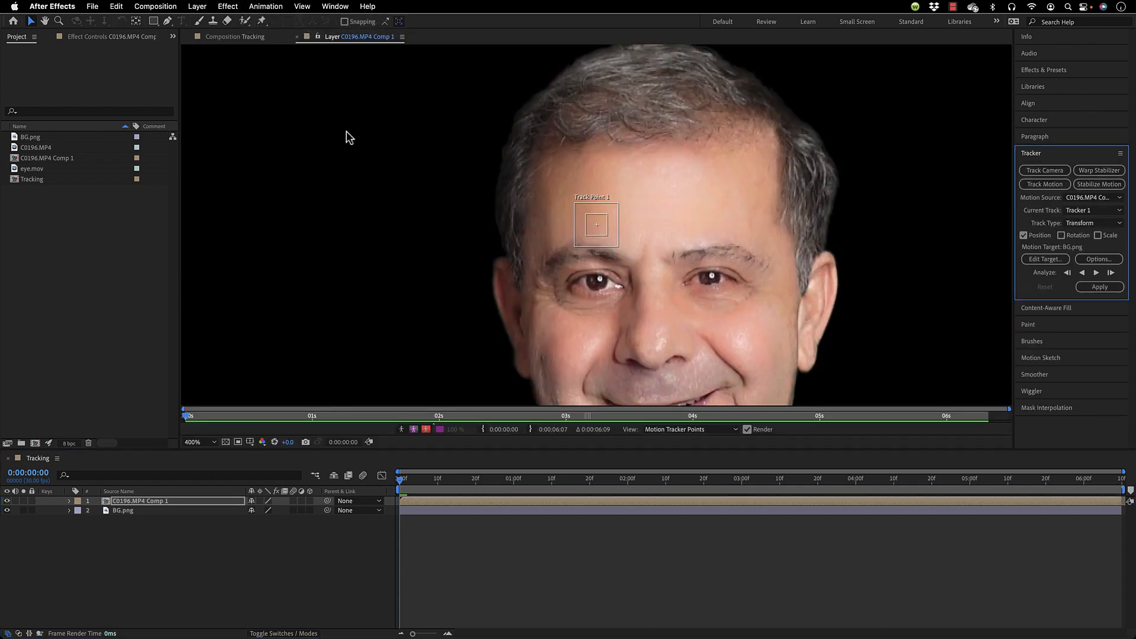
{"action": "mouse_move", "coordinate": [594, 200]}
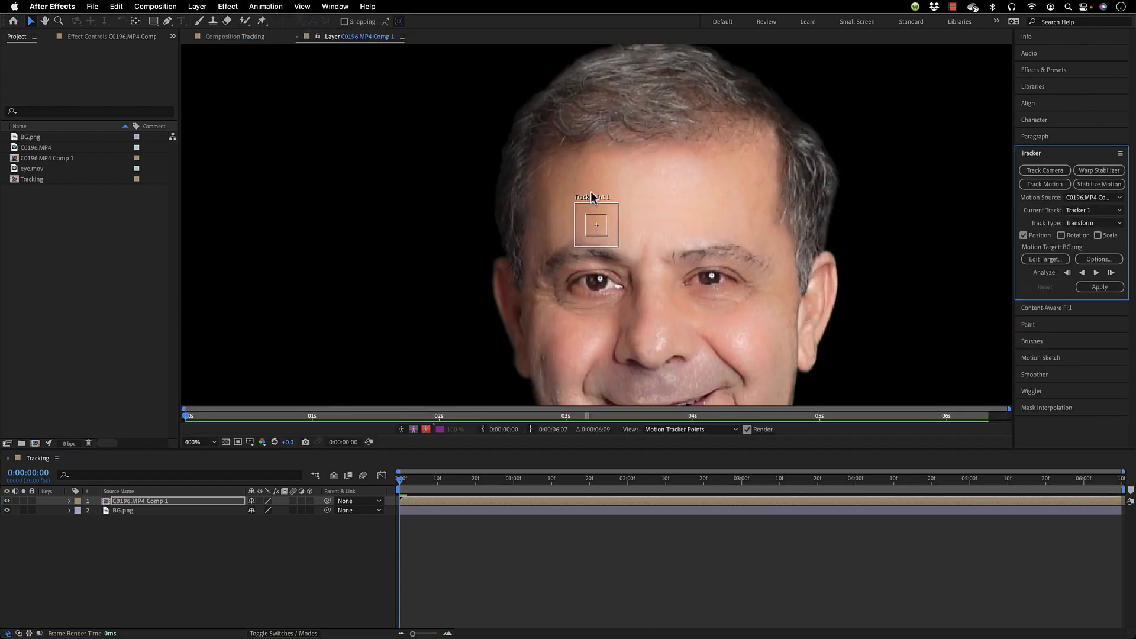
{"action": "mouse_move", "coordinate": [629, 259]}
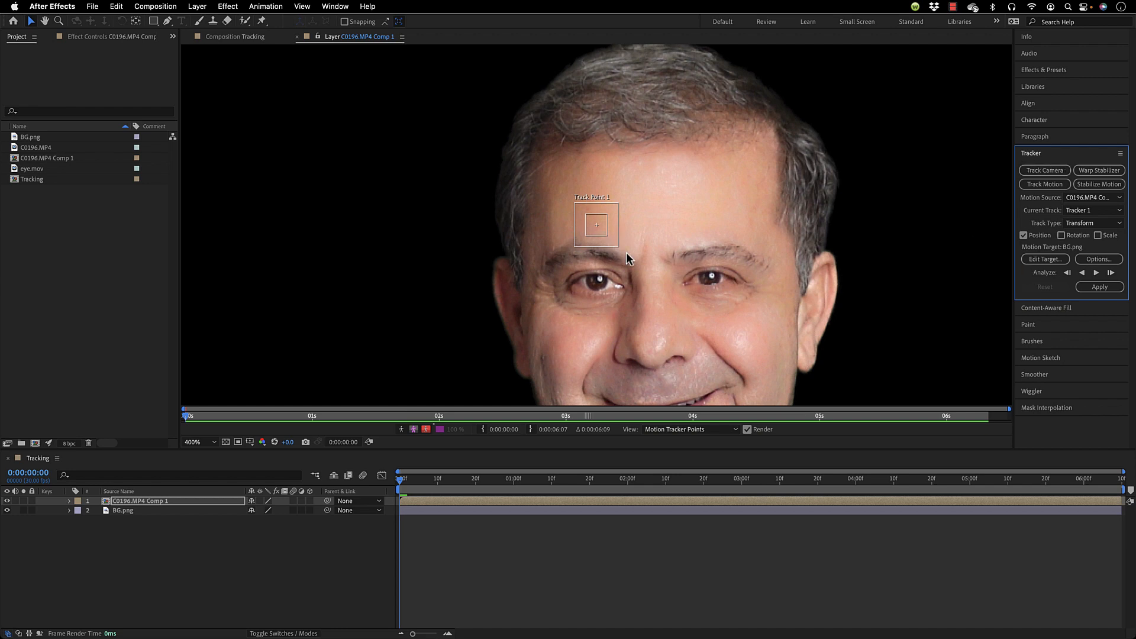
Move Track Point 1 from the forehead onto the eye, then briefly trial Analyze Forward.
{"action": "left_click", "coordinate": [598, 239]}
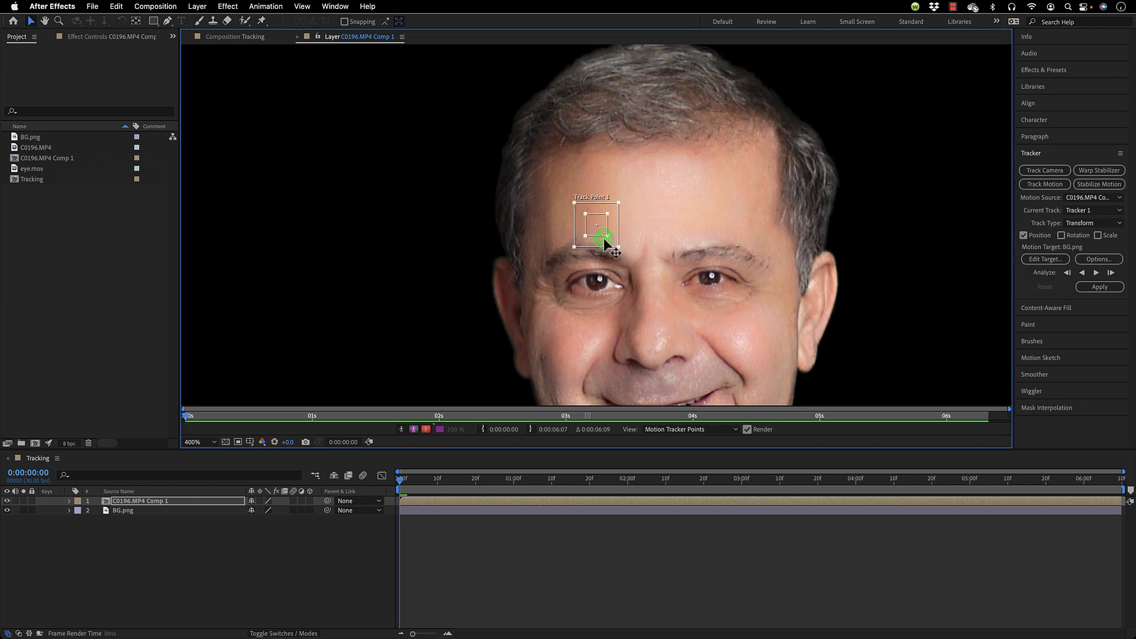
{"action": "left_click_drag", "start_coordinate": [598, 239], "coordinate": [602, 282]}
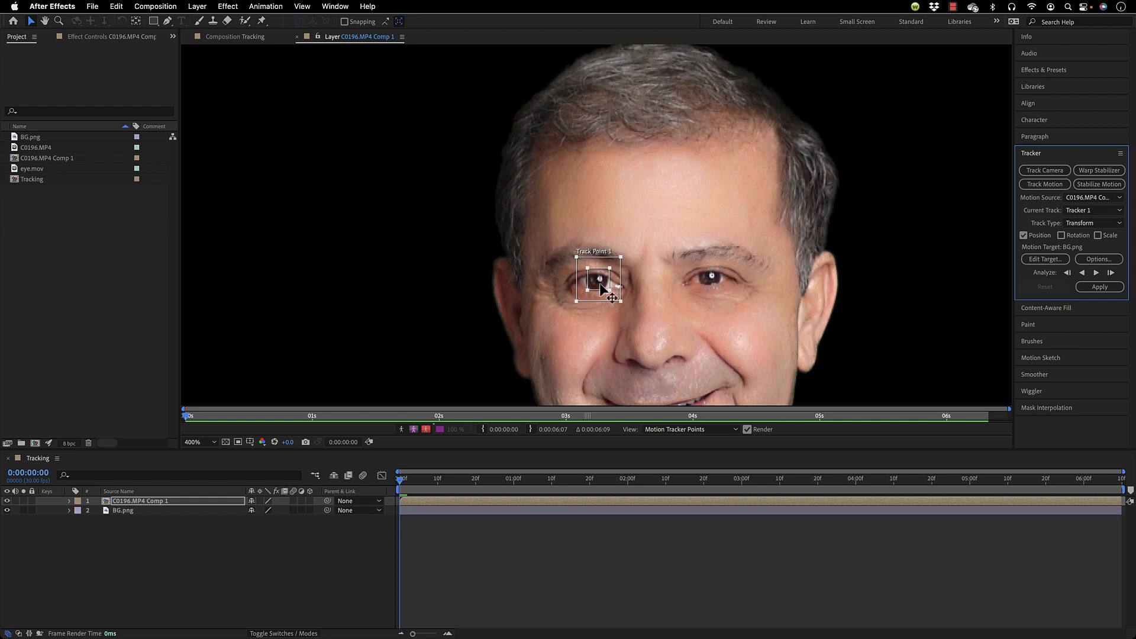
{"action": "left_click", "coordinate": [399, 481]}
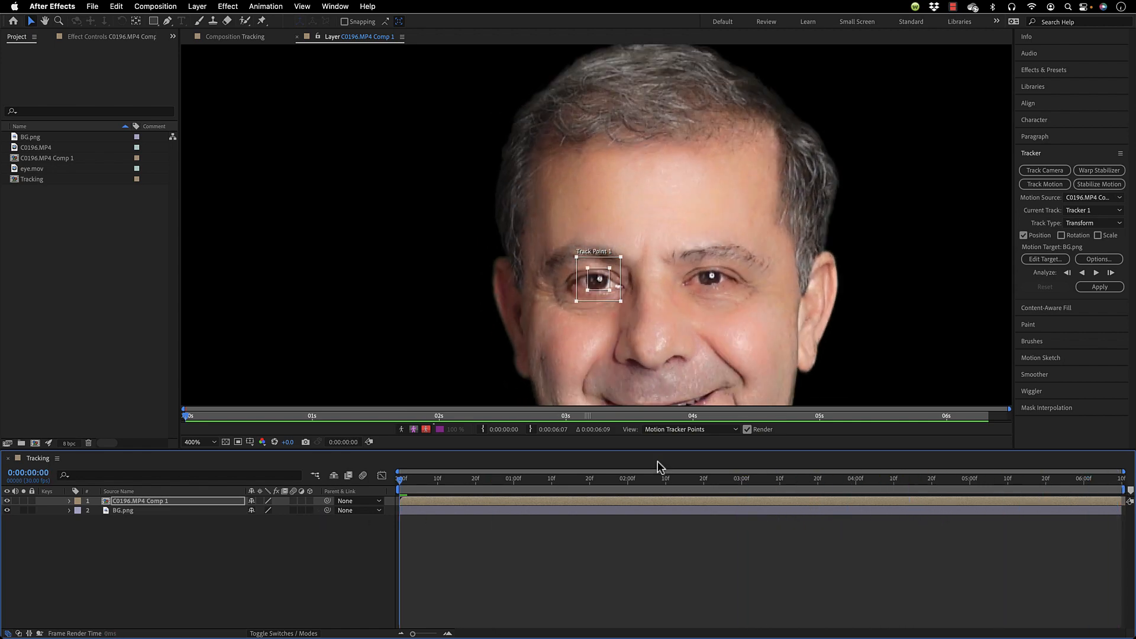
{"action": "mouse_move", "coordinate": [1065, 222]}
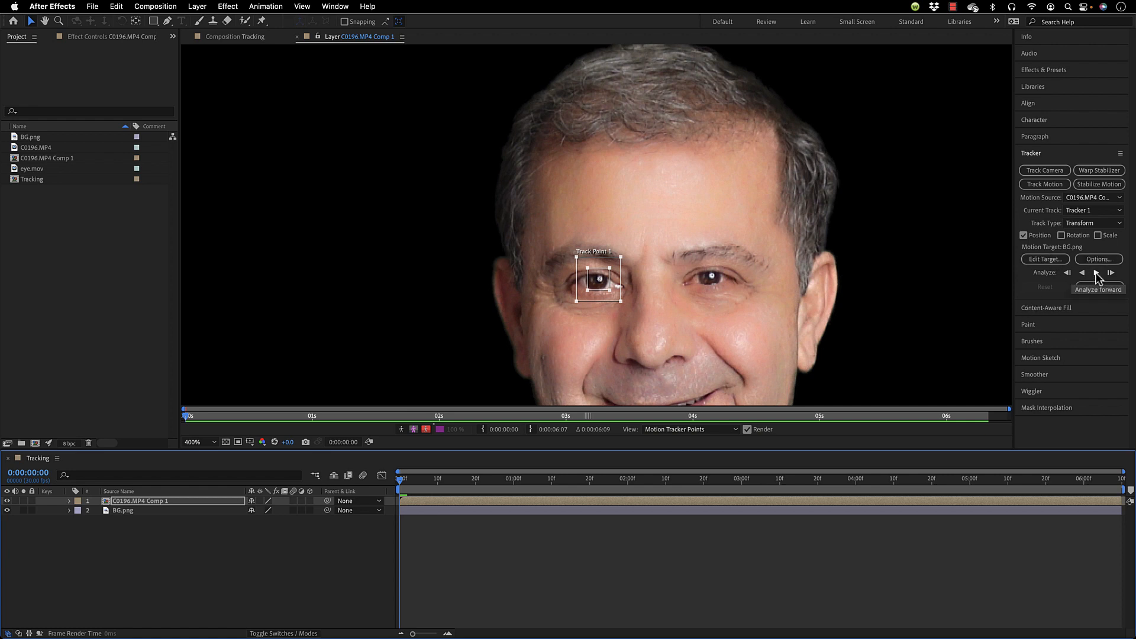
{"action": "left_click", "coordinate": [1097, 273]}
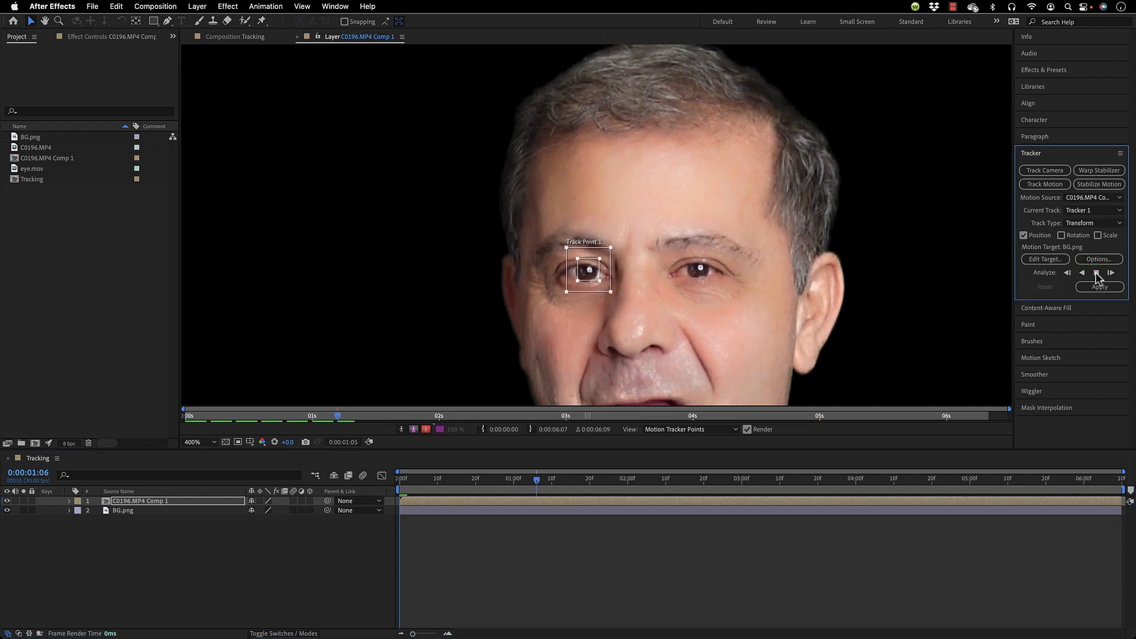
{"action": "left_click", "coordinate": [1096, 273]}
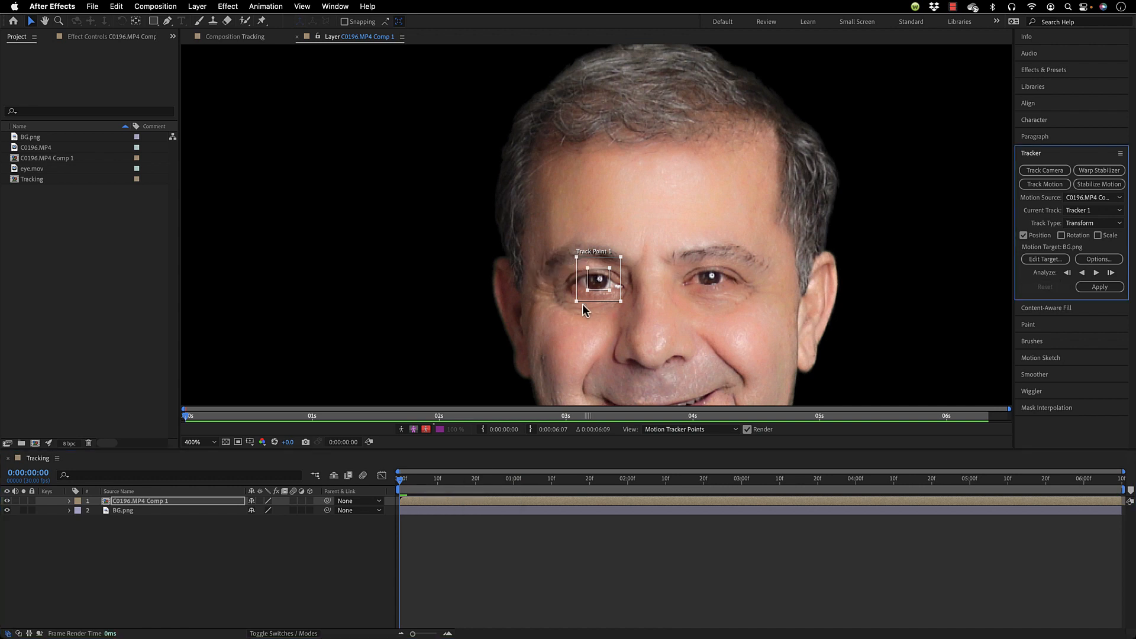
{"action": "mouse_move", "coordinate": [586, 302]}
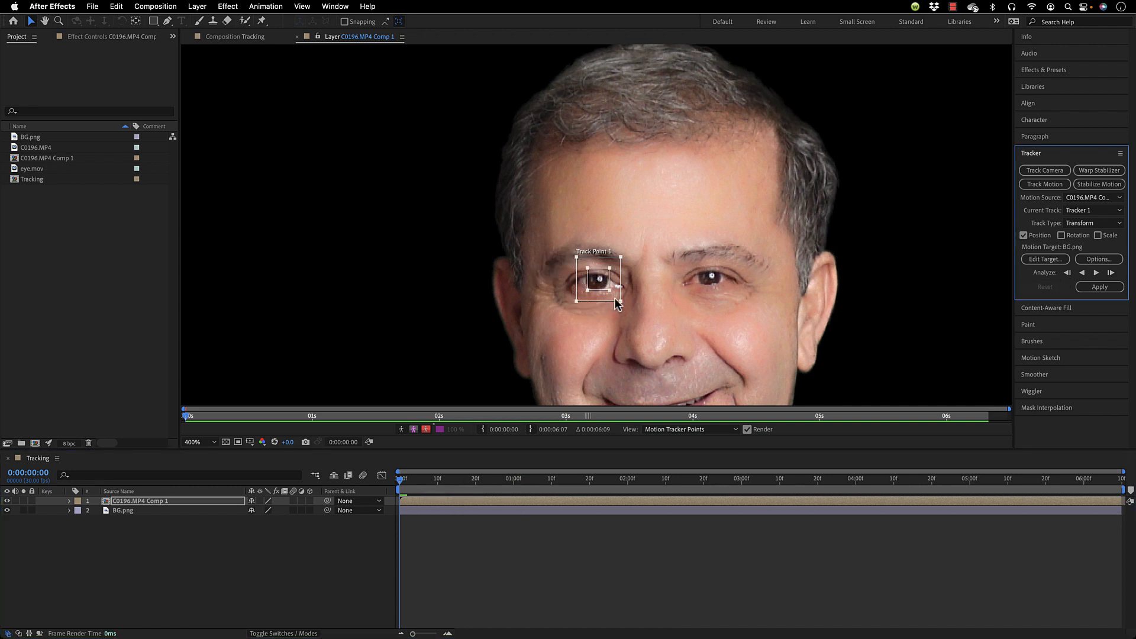
{"action": "mouse_move", "coordinate": [577, 303]}
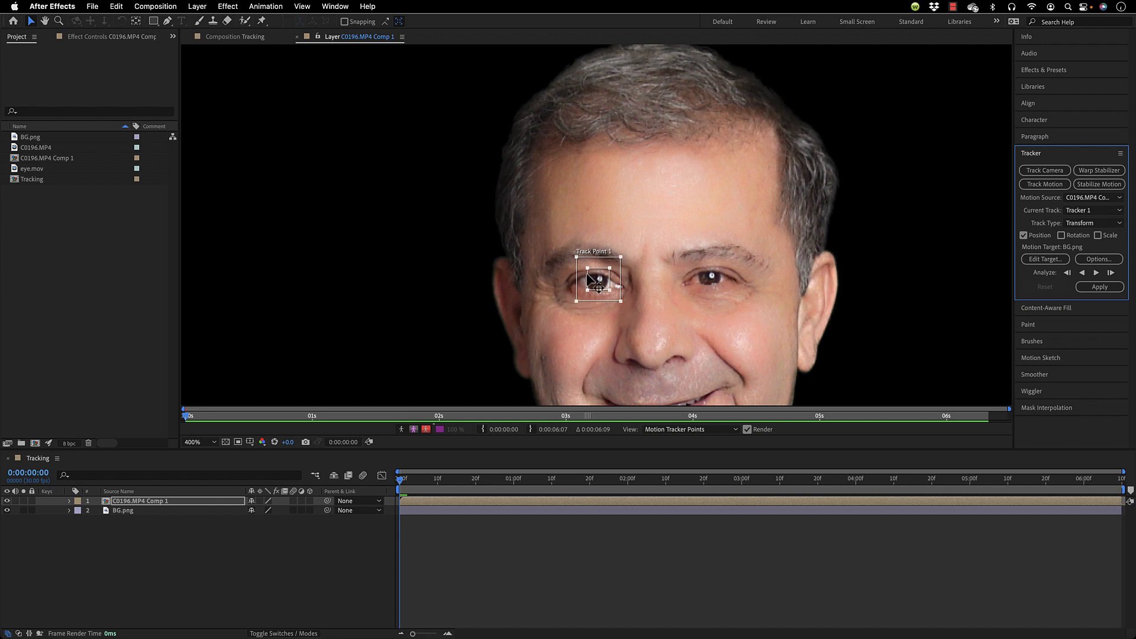
{"action": "mouse_move", "coordinate": [609, 274]}
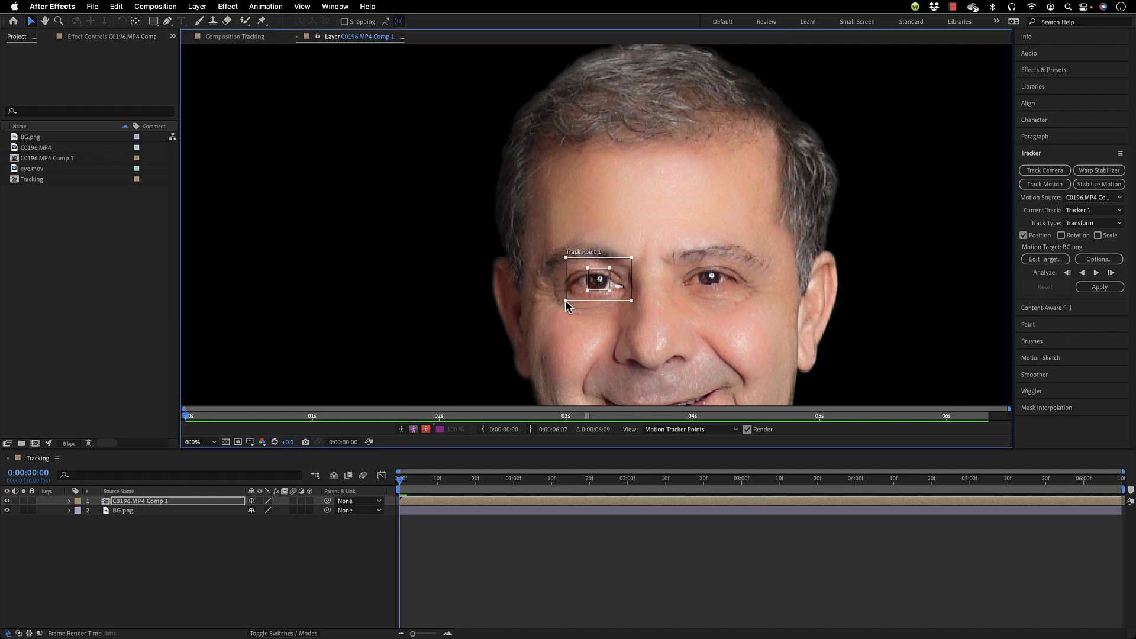
{"action": "mouse_move", "coordinate": [767, 282]}
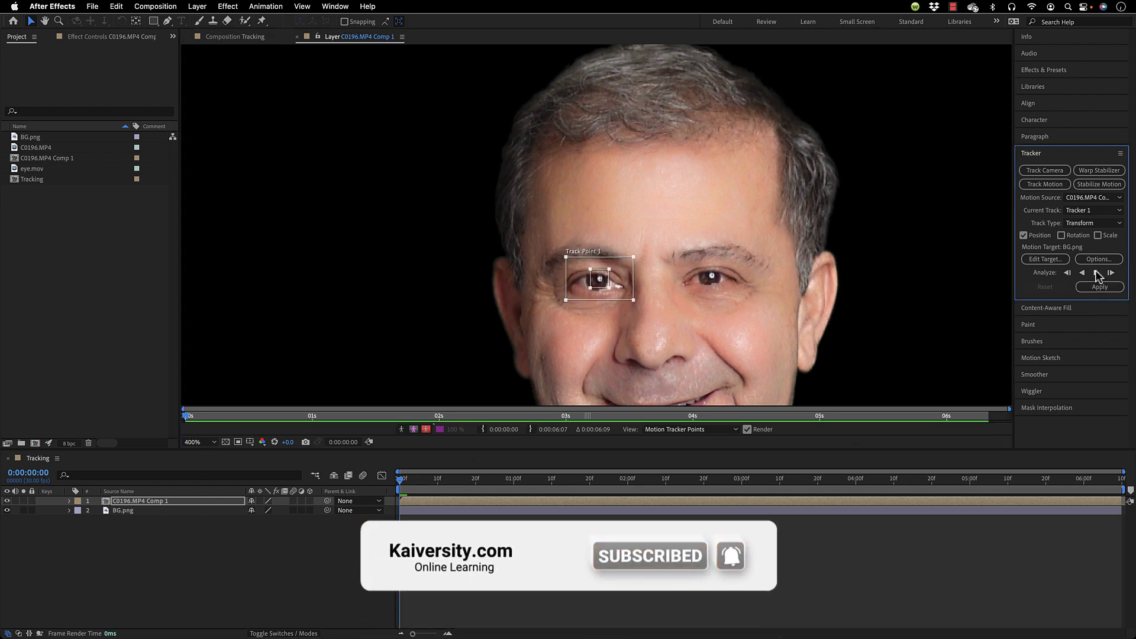
Run Analyze Forward on the eye track through to the clip's last frame.
{"action": "left_click", "coordinate": [1096, 273]}
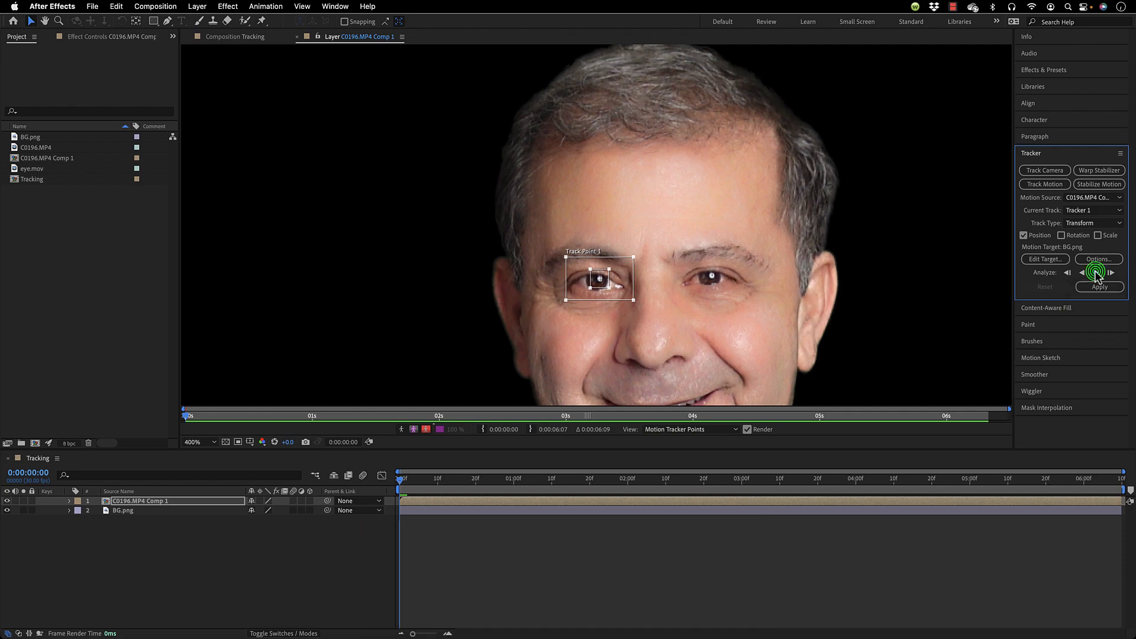
{"action": "left_click", "coordinate": [1084, 272]}
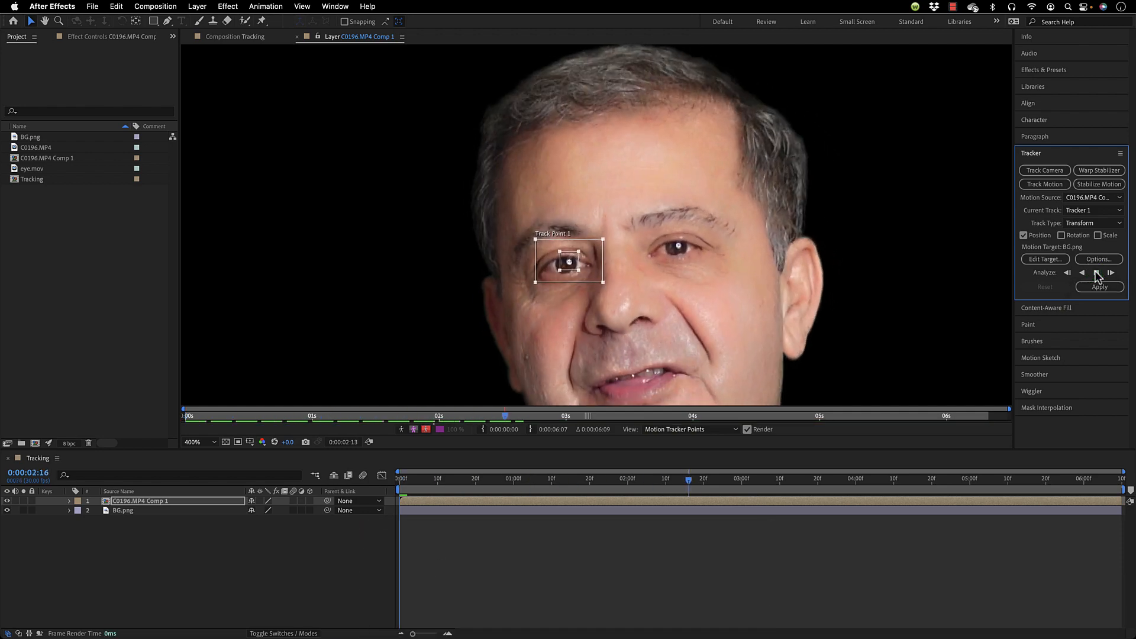
{"action": "left_click", "coordinate": [1100, 273]}
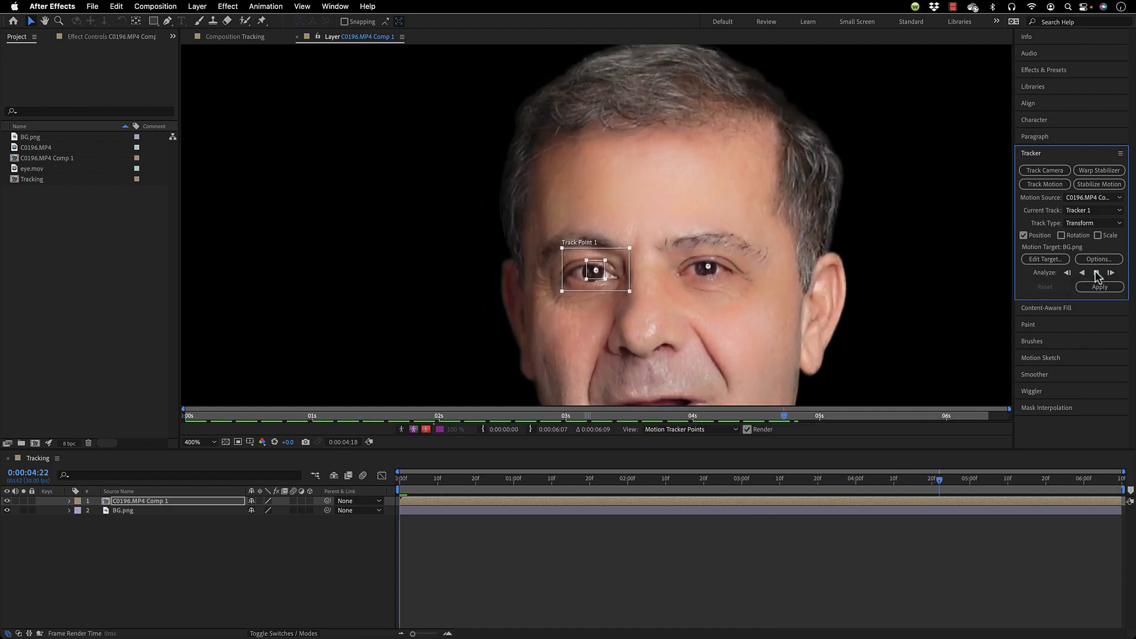
{"action": "left_click", "coordinate": [1097, 273]}
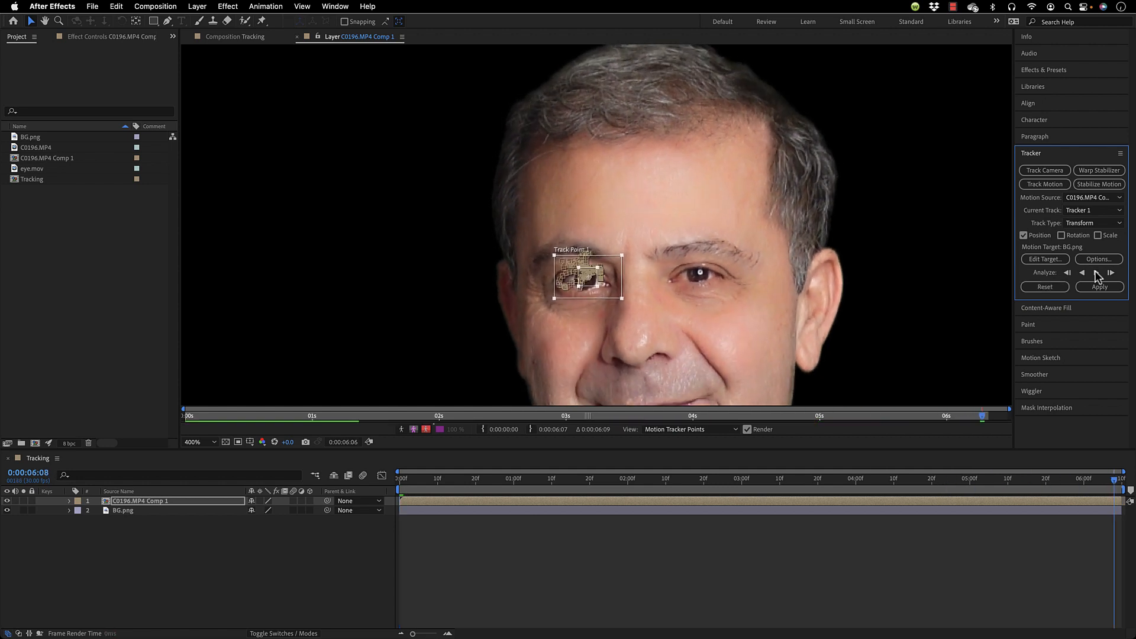
{"action": "mouse_move", "coordinate": [696, 484]}
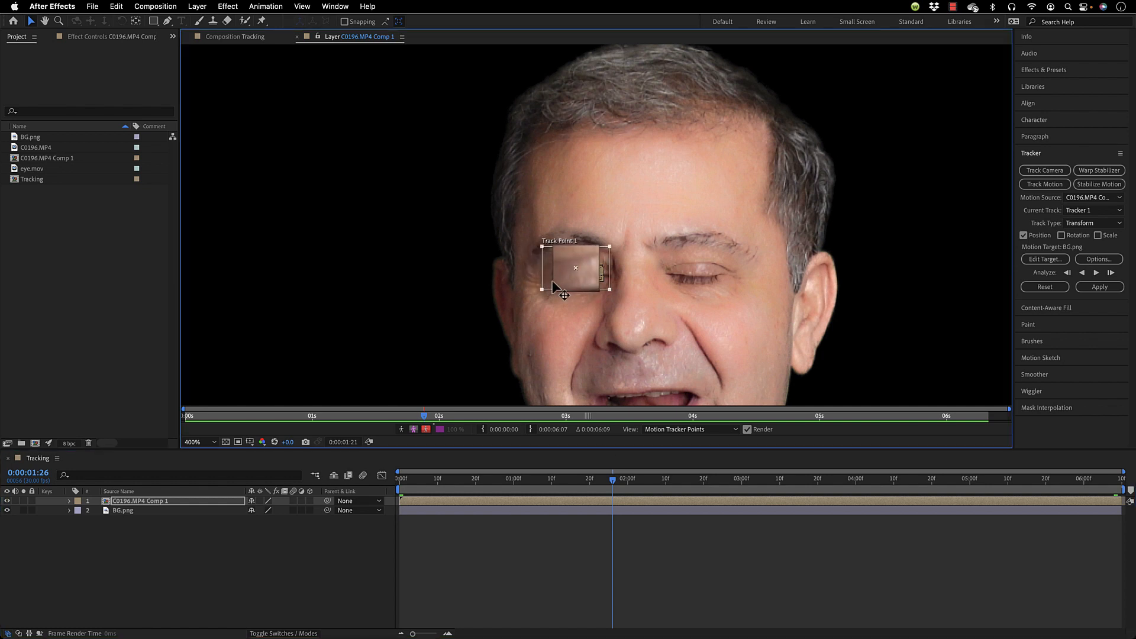
Drag Track Point 1 back onto the eye at the drifting blink frames.
{"action": "left_click_drag", "start_coordinate": [562, 294], "coordinate": [571, 303]}
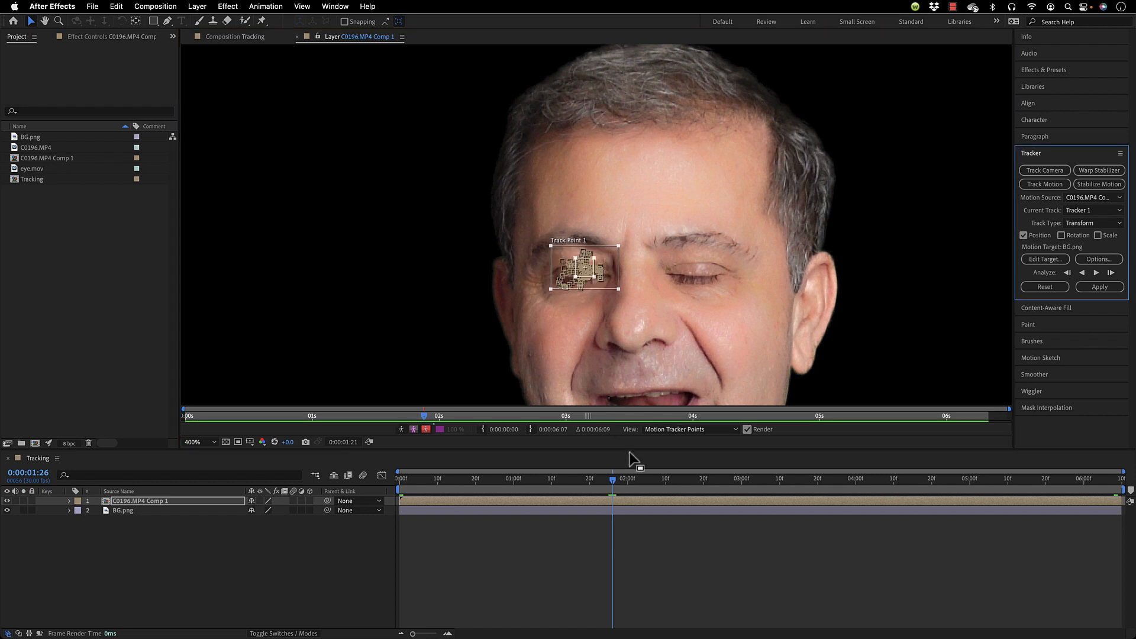
{"action": "mouse_move", "coordinate": [631, 456]}
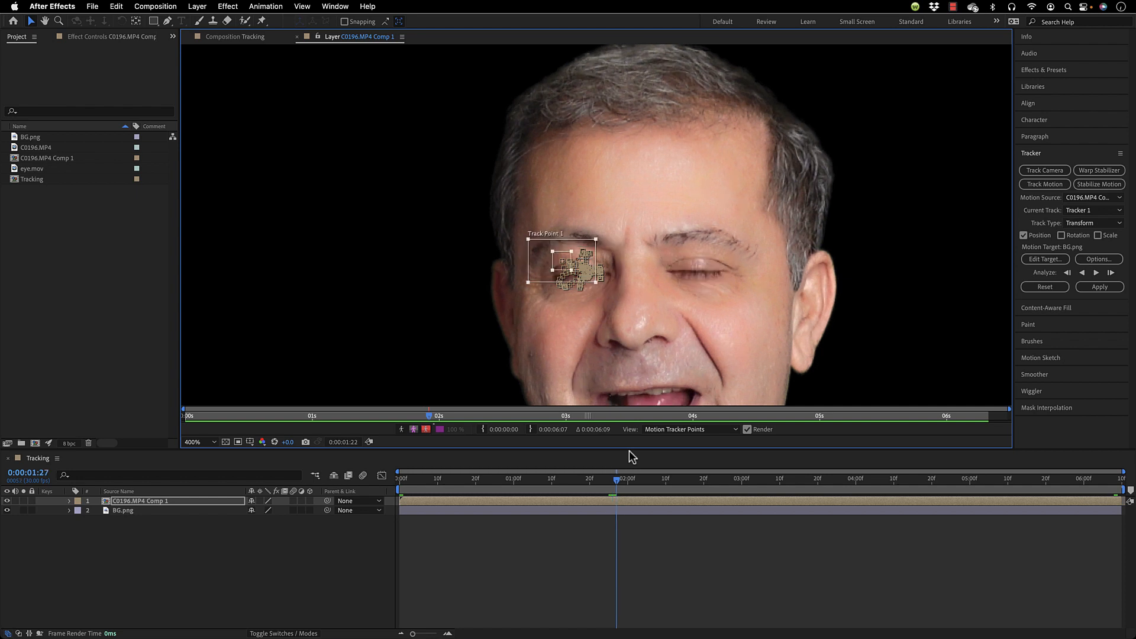
{"action": "mouse_move", "coordinate": [622, 387]}
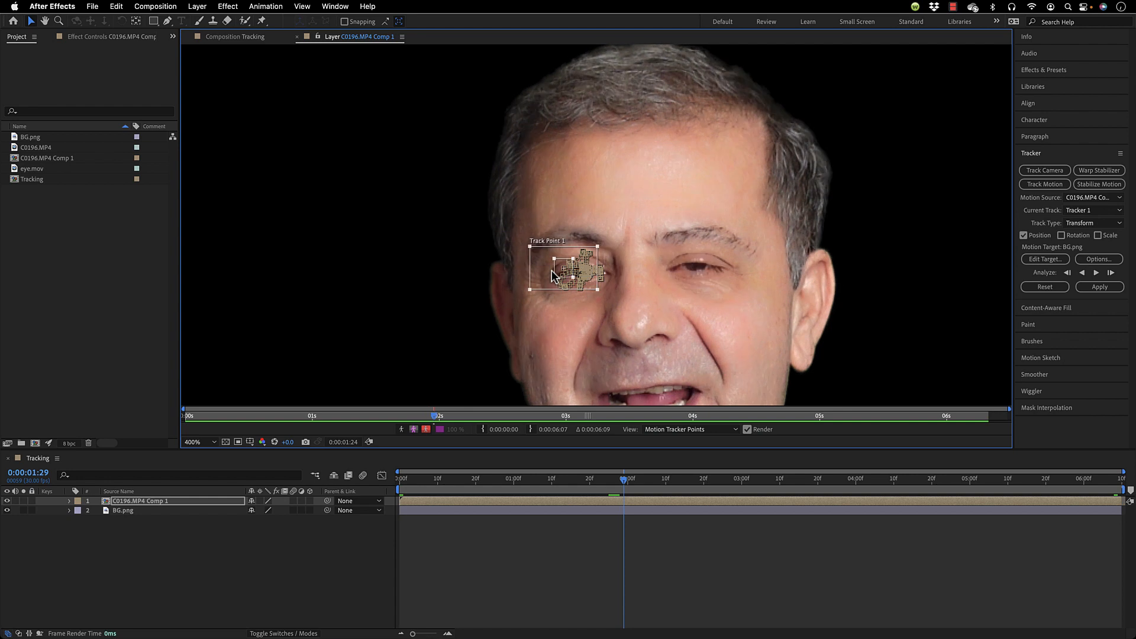
{"action": "left_click_drag", "start_coordinate": [565, 272], "coordinate": [584, 272]}
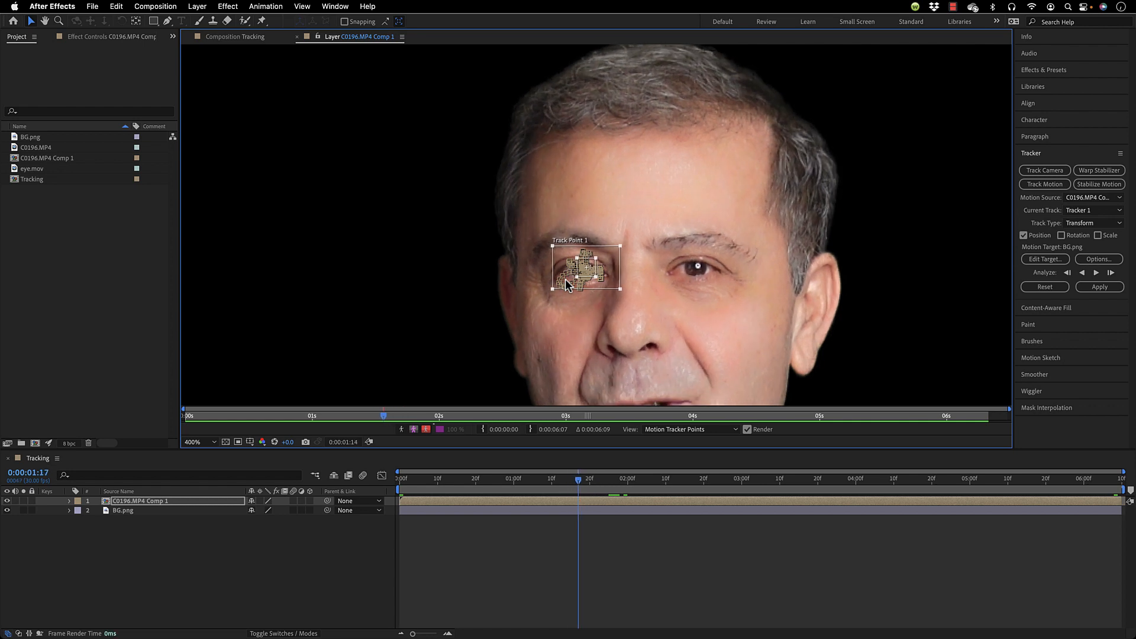
{"action": "left_click", "coordinate": [1111, 272]}
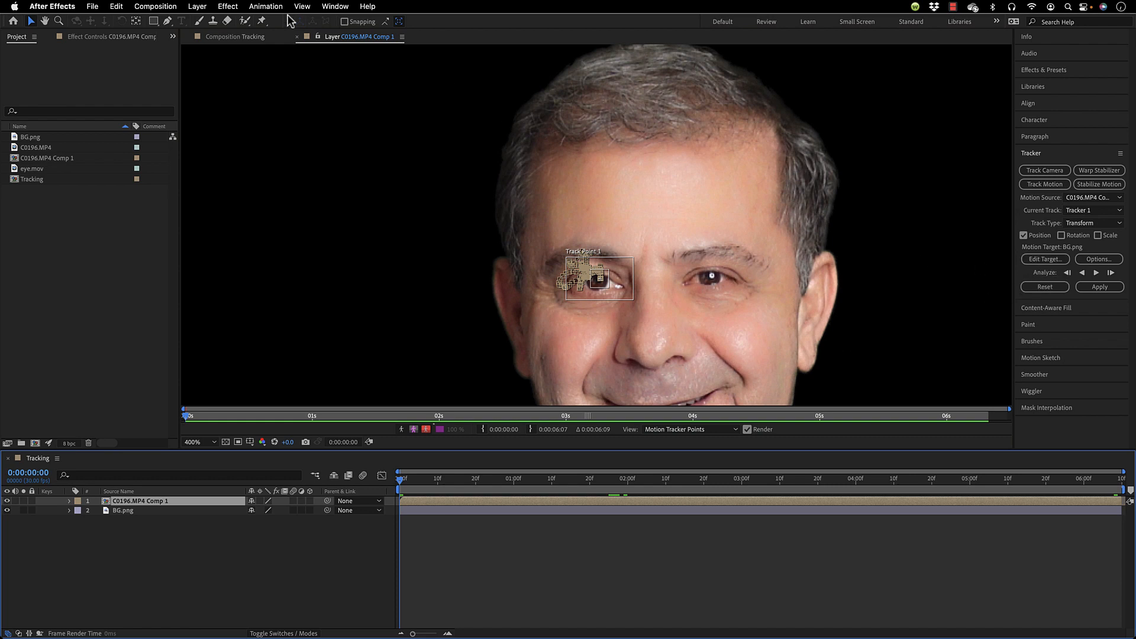
Create Null 1, make it the Tracker target, and apply the eye motion in X and Y.
{"action": "left_click", "coordinate": [198, 7]}
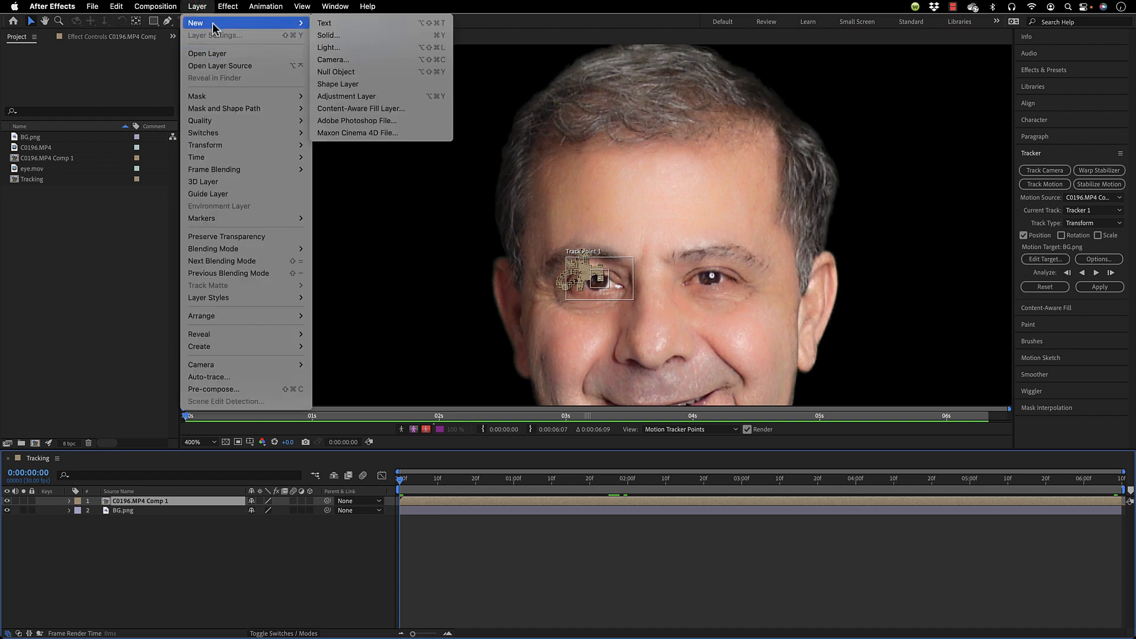
{"action": "left_click", "coordinate": [337, 72]}
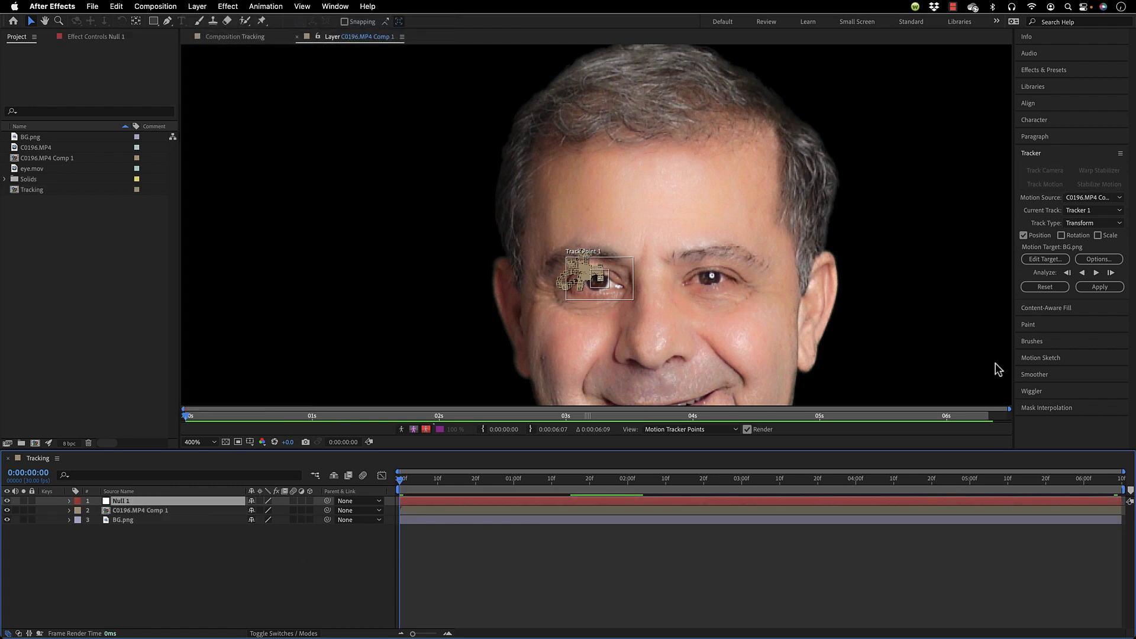
{"action": "left_click", "coordinate": [1045, 259]}
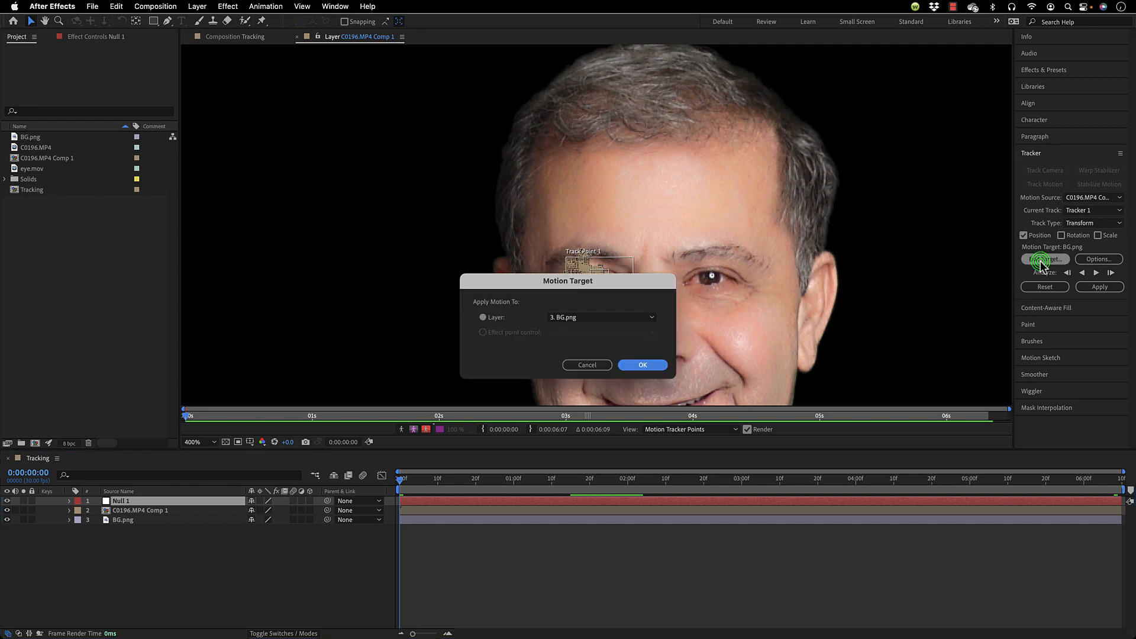
{"action": "left_click", "coordinate": [601, 317]}
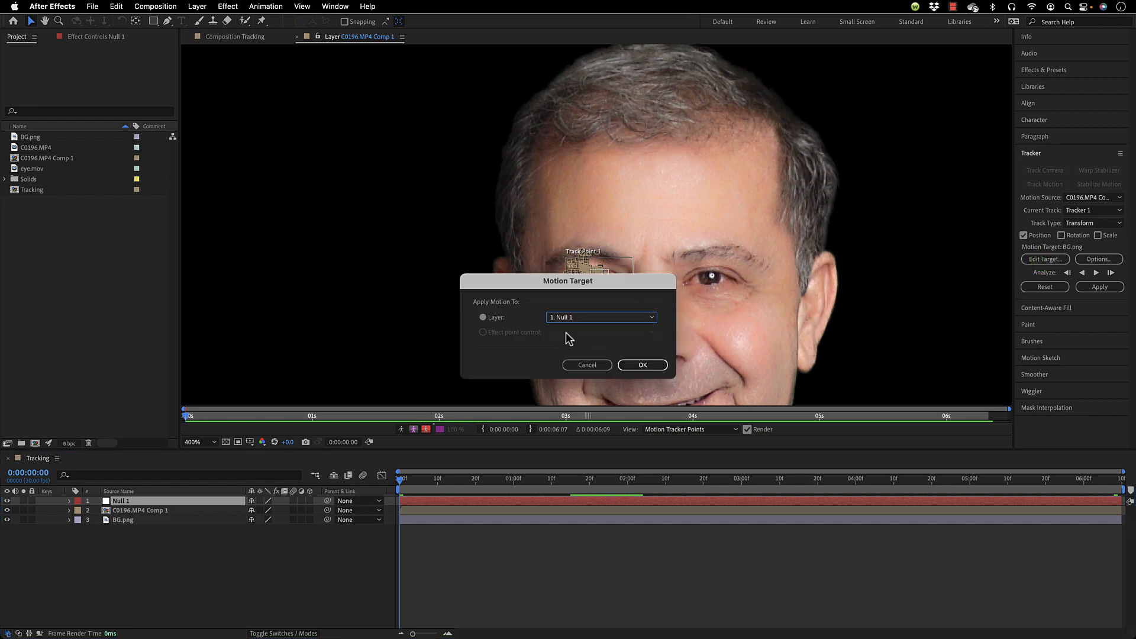
{"action": "mouse_move", "coordinate": [569, 352]}
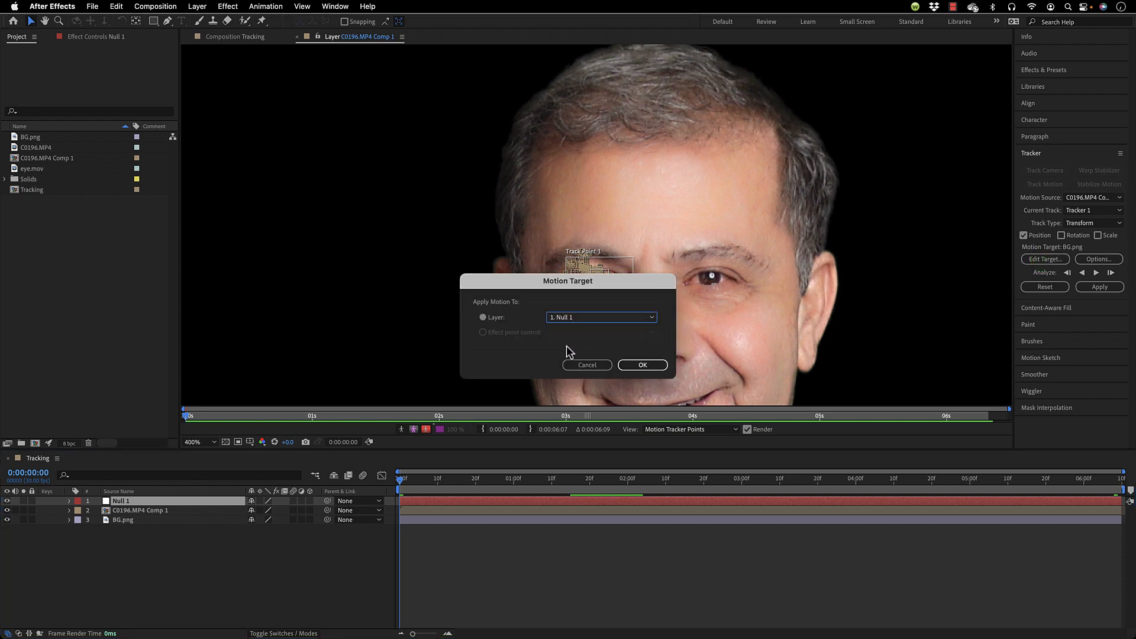
{"action": "left_click", "coordinate": [643, 365]}
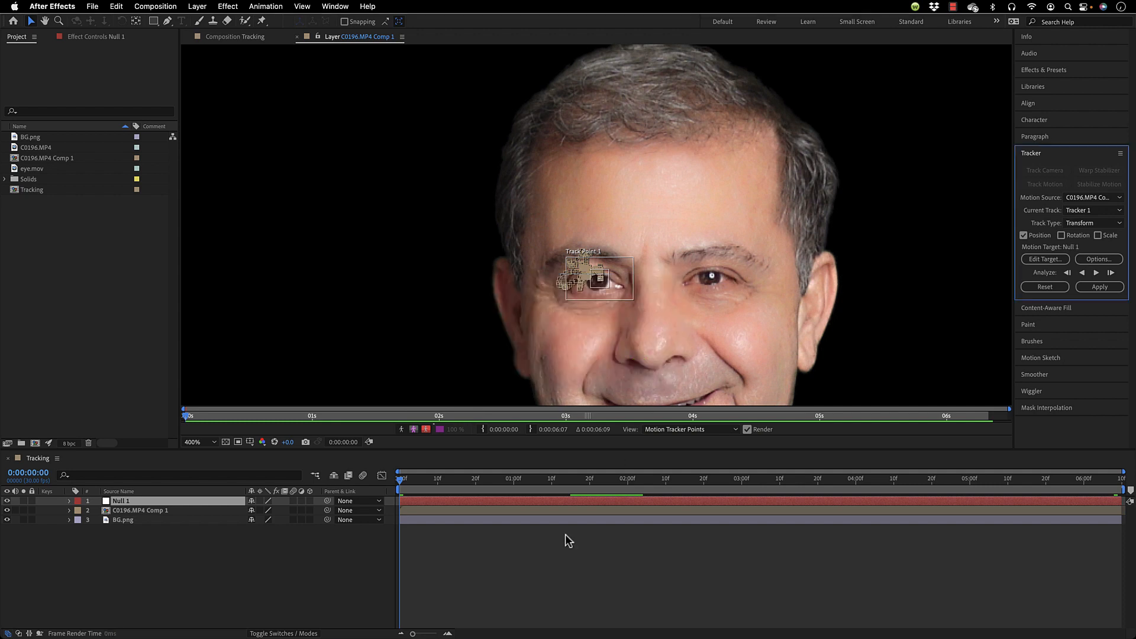
{"action": "left_click", "coordinate": [1100, 287]}
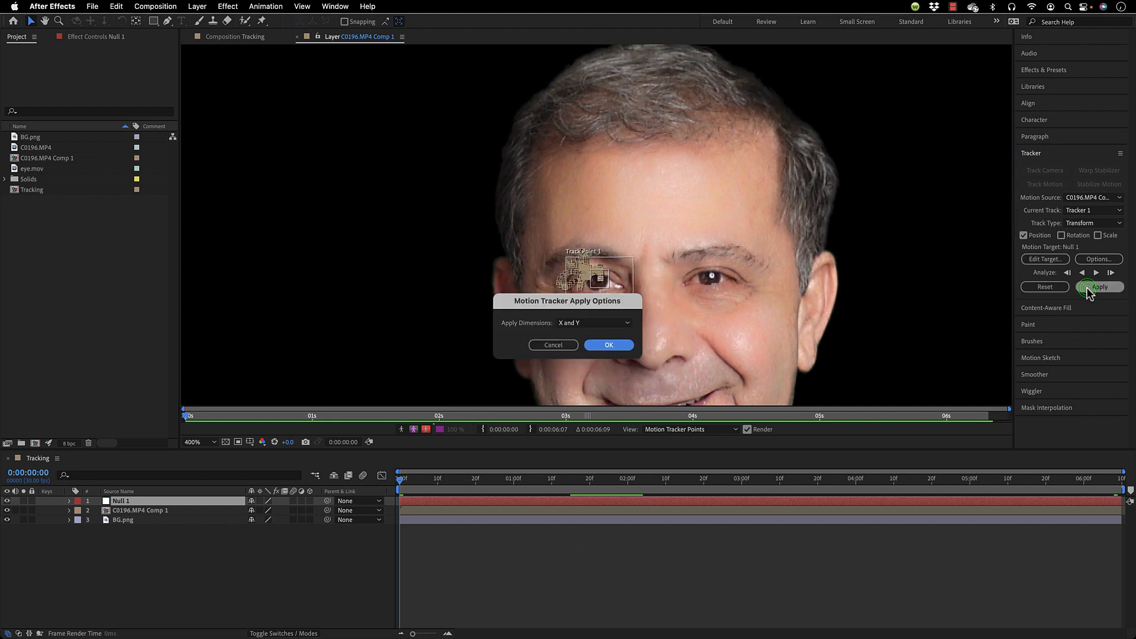
{"action": "left_click", "coordinate": [608, 345]}
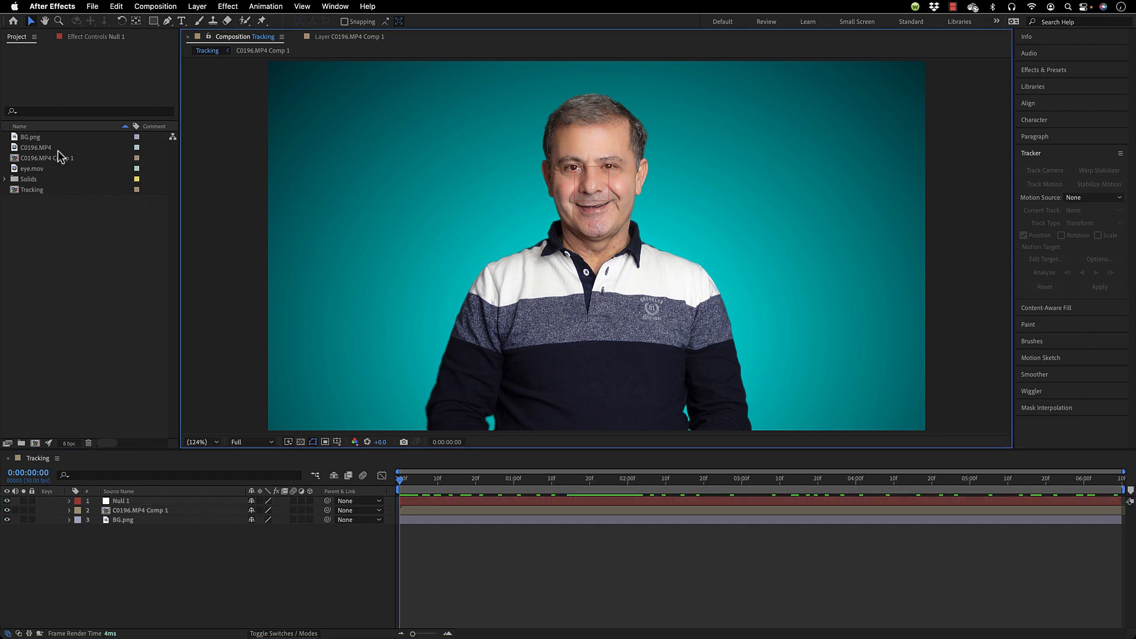
Add eye.mov to the Tracking comp and move its anchor to the pointer line's end circle.
{"action": "left_click", "coordinate": [26, 168]}
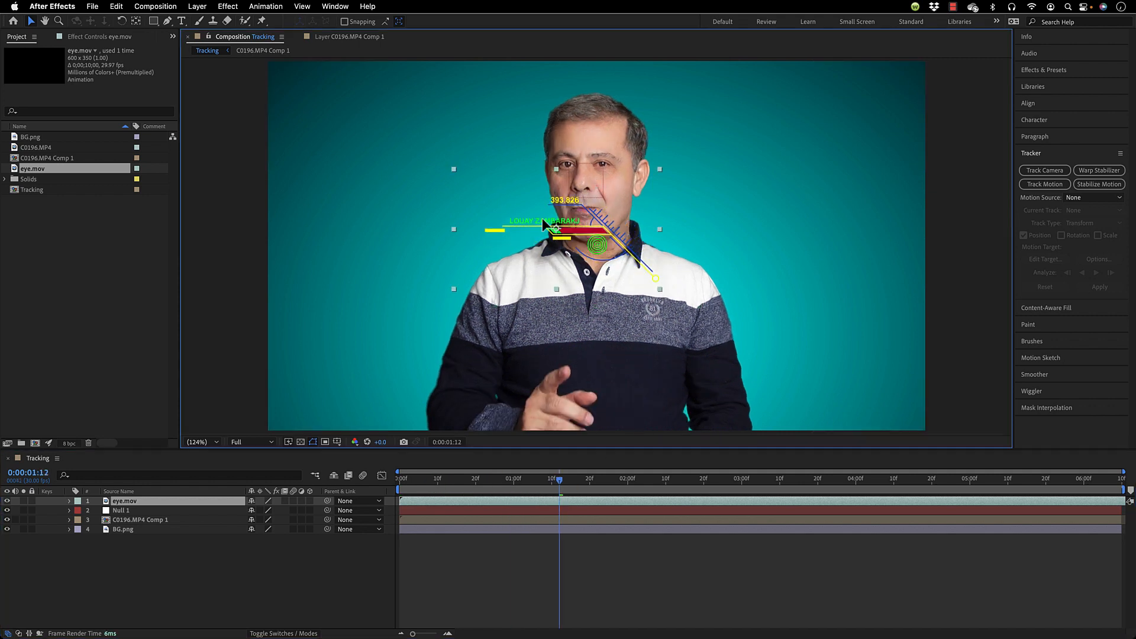
{"action": "left_click_drag", "start_coordinate": [543, 225], "coordinate": [395, 149]}
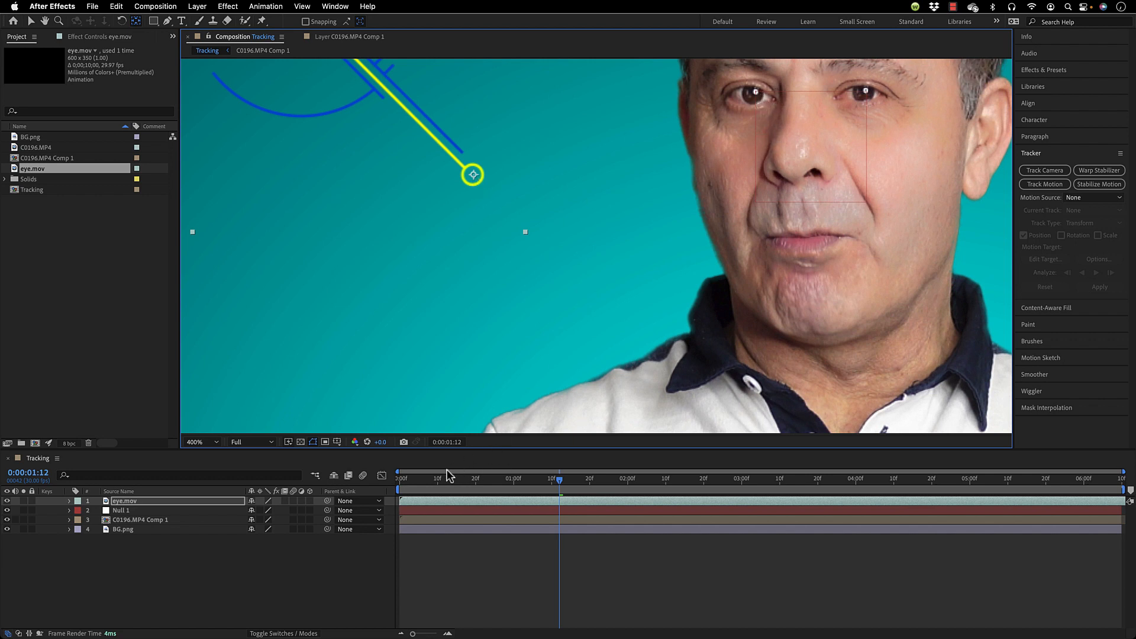
Place the eye.mov circle on the man's eye and parent the layer to Null 1.
{"action": "left_click", "coordinate": [198, 443]}
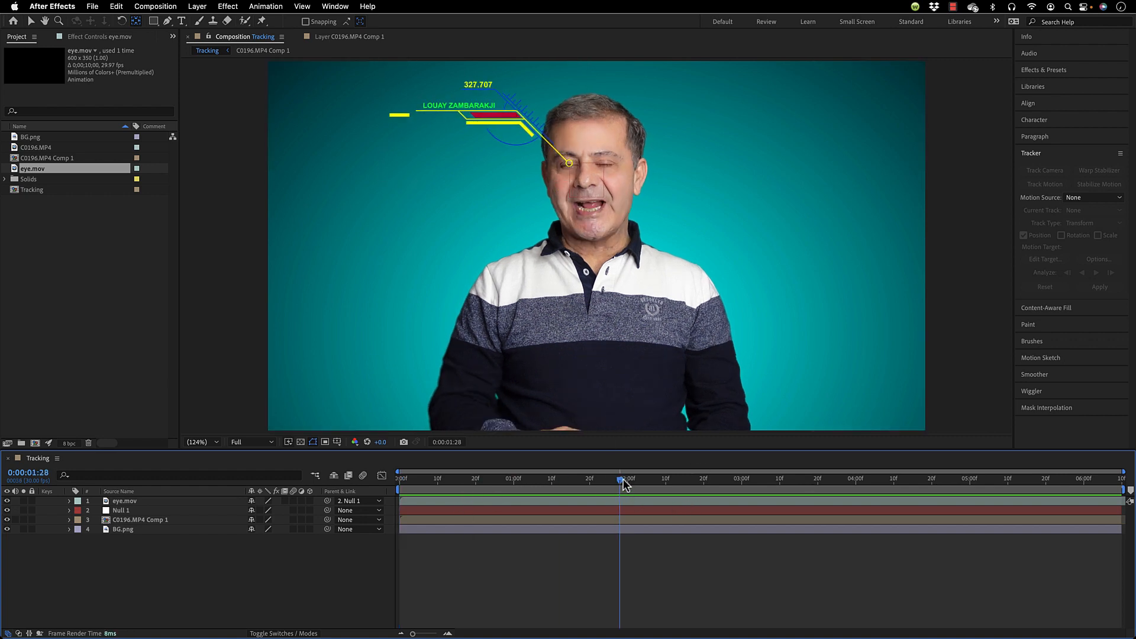
{"action": "left_click_drag", "start_coordinate": [621, 478], "coordinate": [655, 478]}
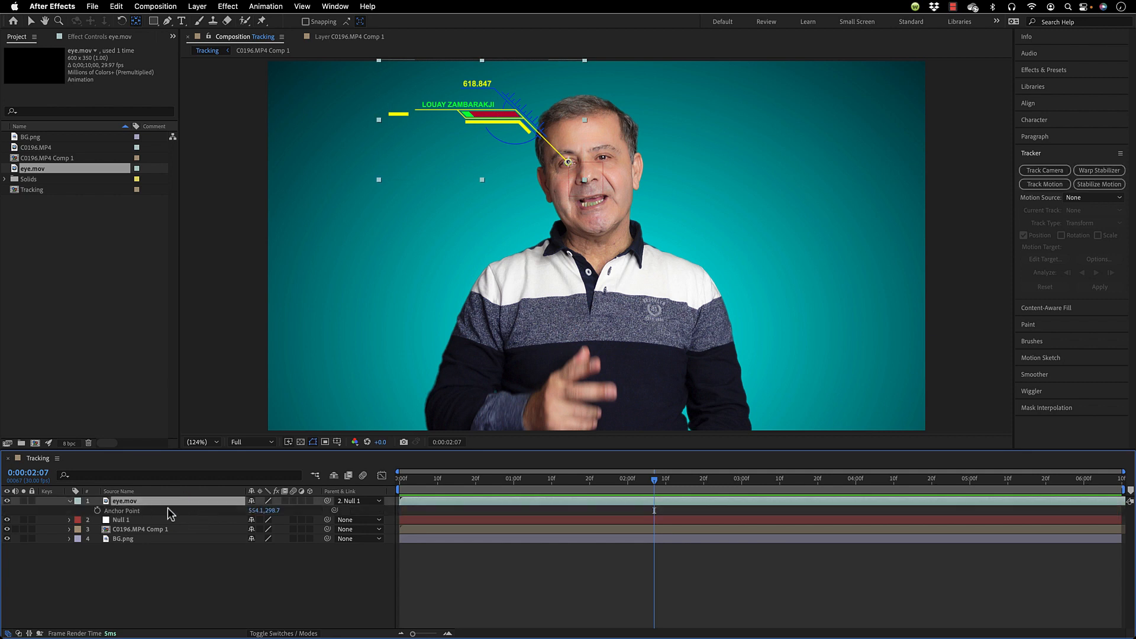
{"action": "mouse_move", "coordinate": [216, 534]}
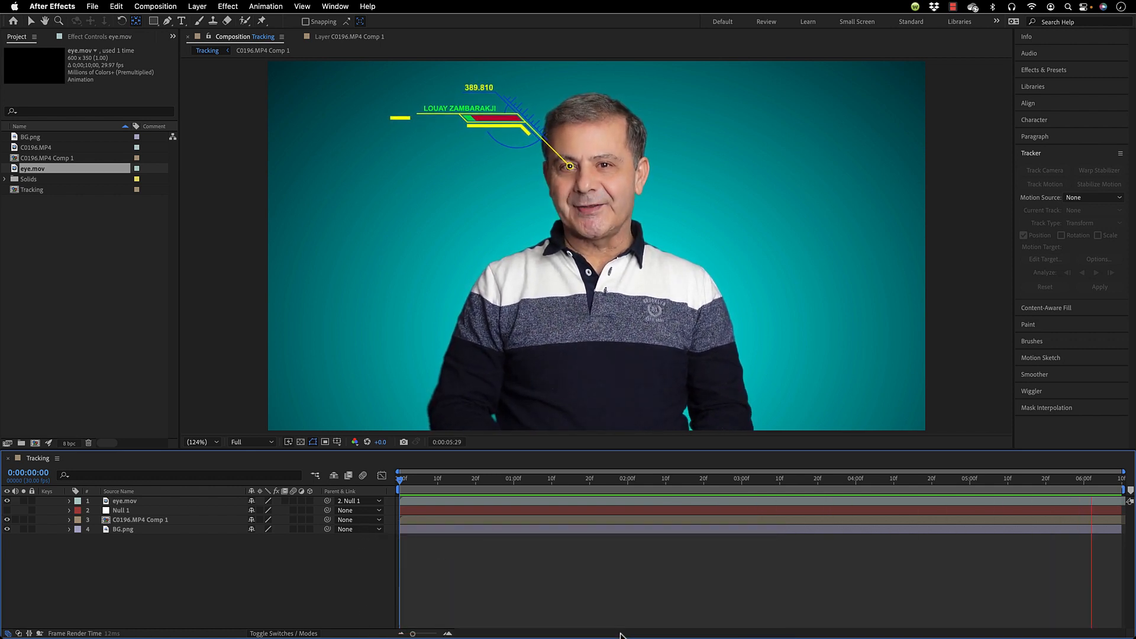
{"action": "left_click", "coordinate": [596, 479]}
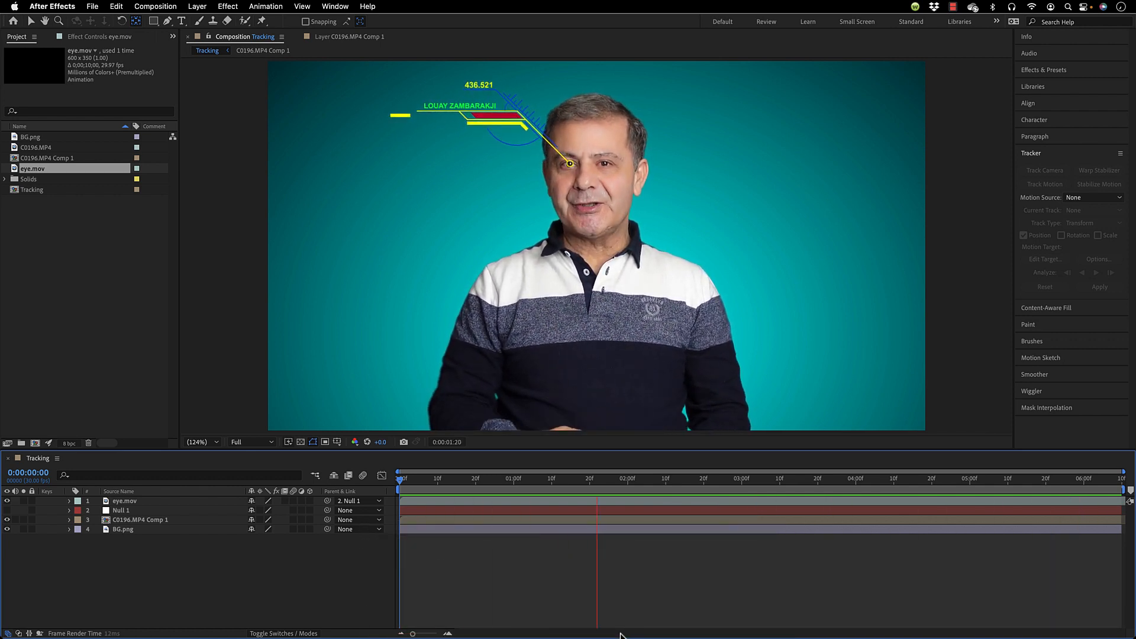